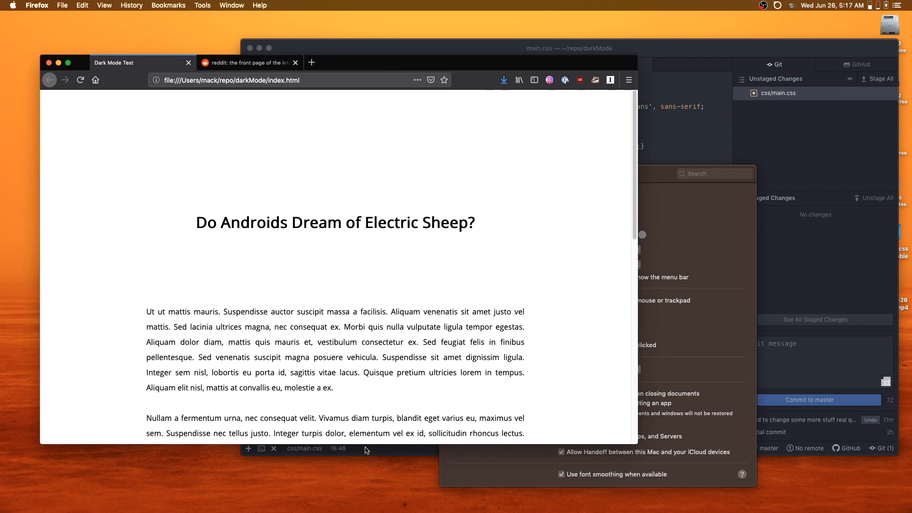
- Scroll the current page and choose an entry from the Reddit account options
scroll("down", 3)
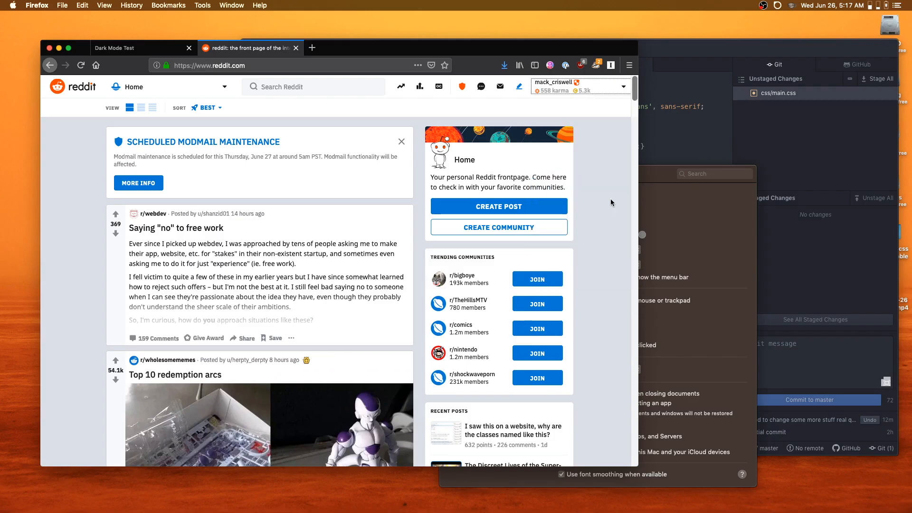
left_click(622, 85)
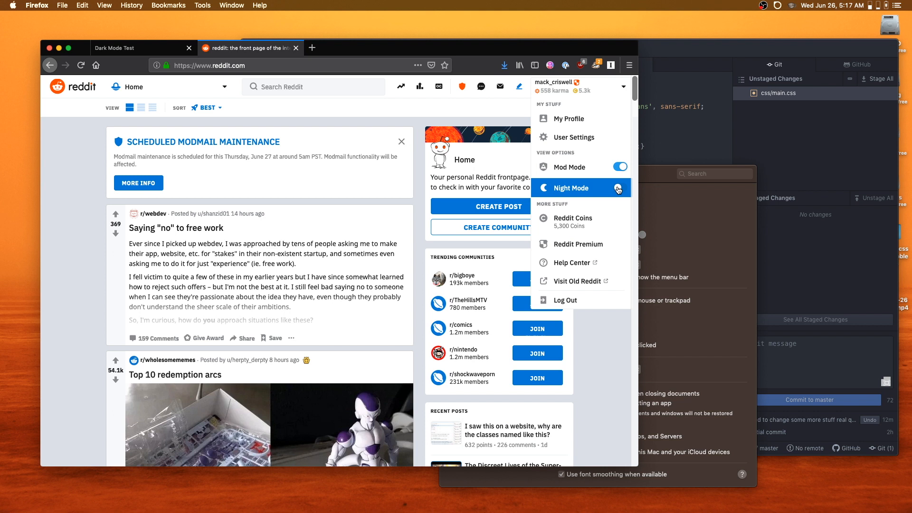
left_click(618, 187)
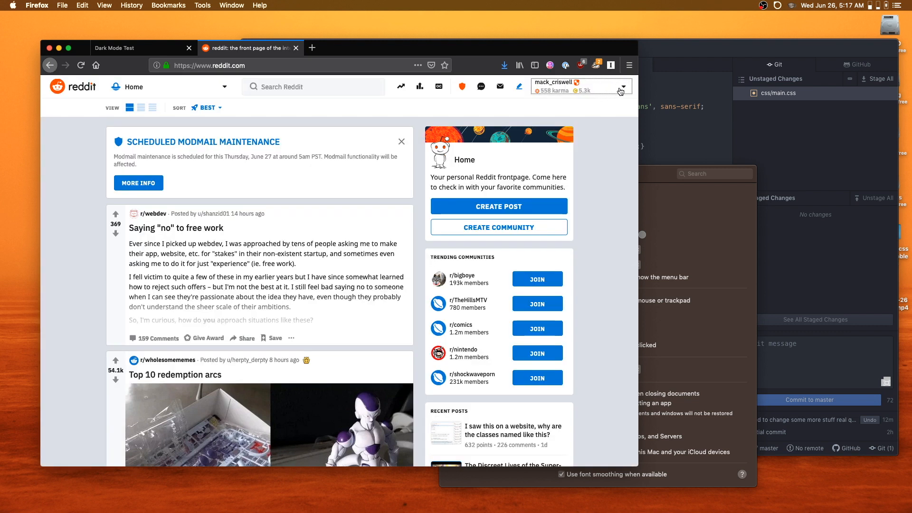
mouse_move(647, 100)
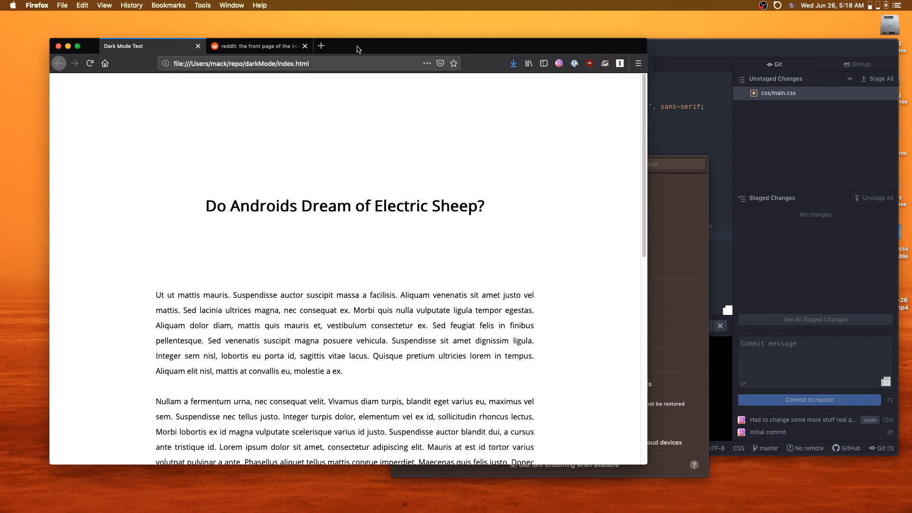
- Load garrisinn.com's Style Sheet page in a new tab and return to that tab
left_click(321, 46)
type("www.garrisinn.com")
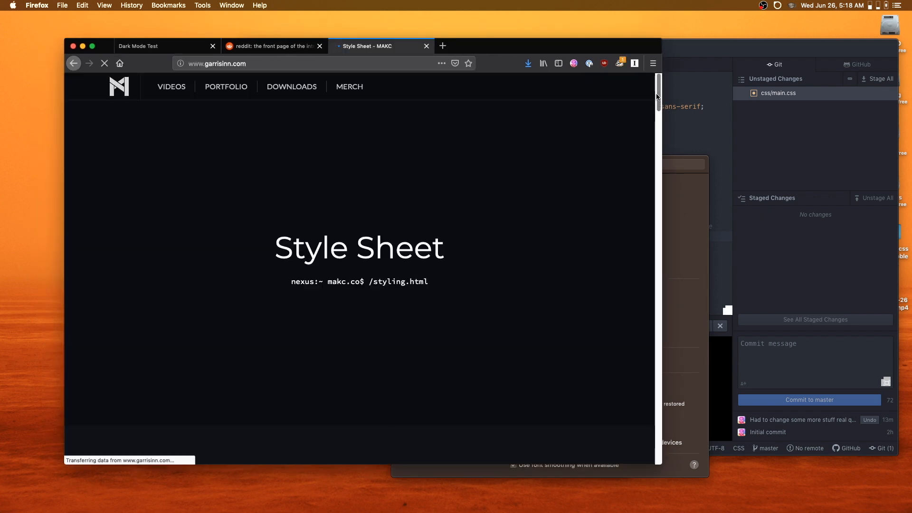
scroll("down", 3)
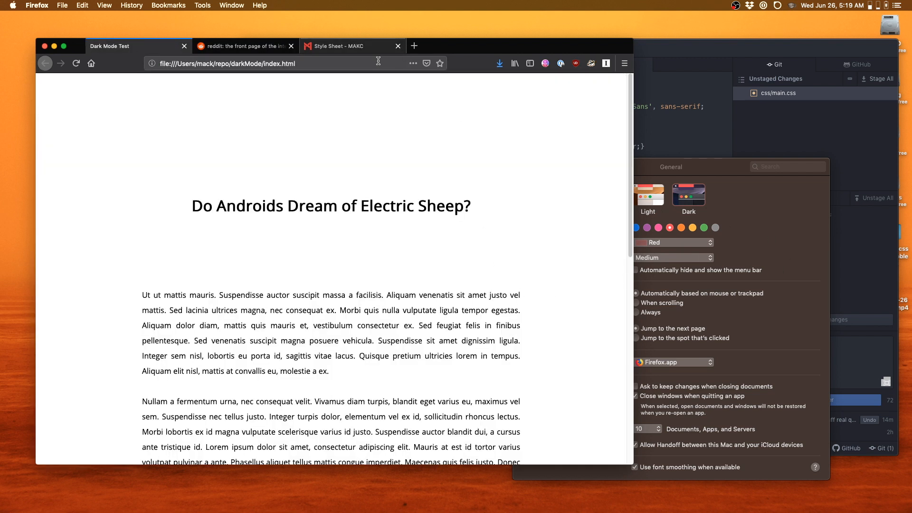
left_click(351, 46)
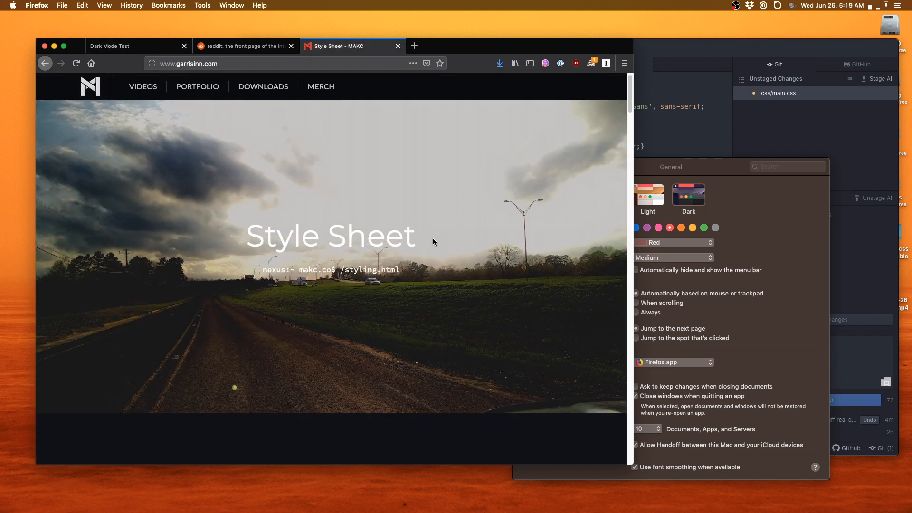
mouse_move(450, 250)
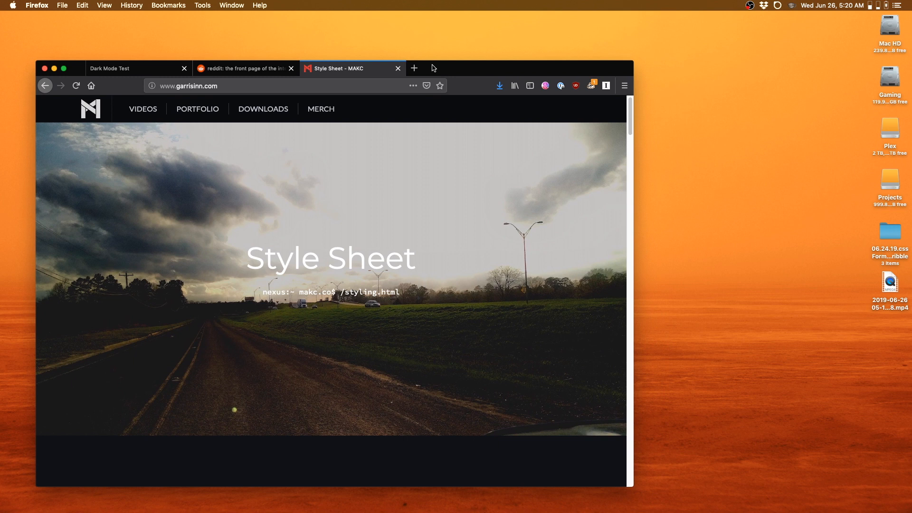
- Launch Chrome from Spotlight, refocus Firefox and scroll the Style Sheet page as it turns light
type("chto")
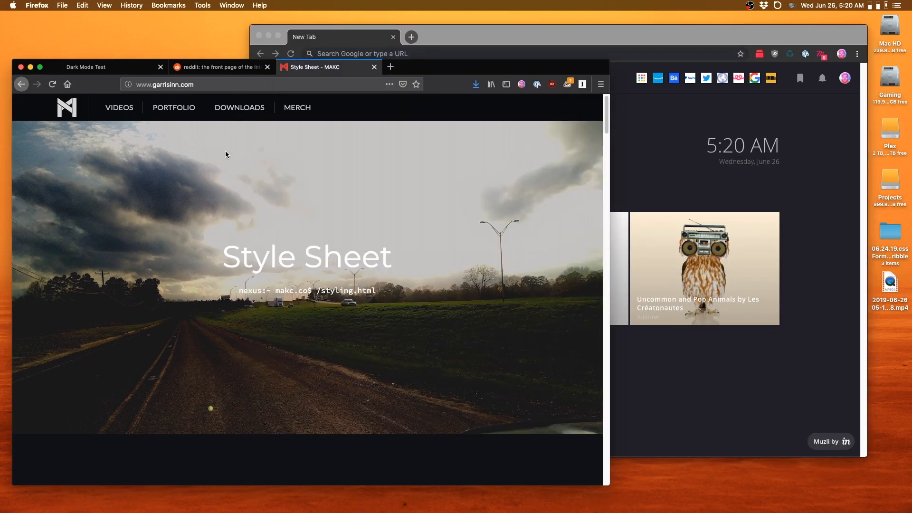
left_click(165, 84)
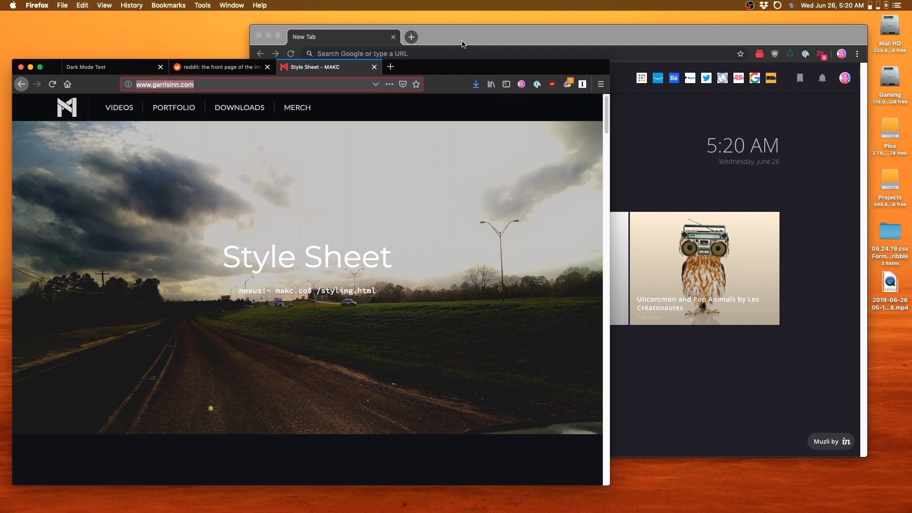
scroll("down", 3)
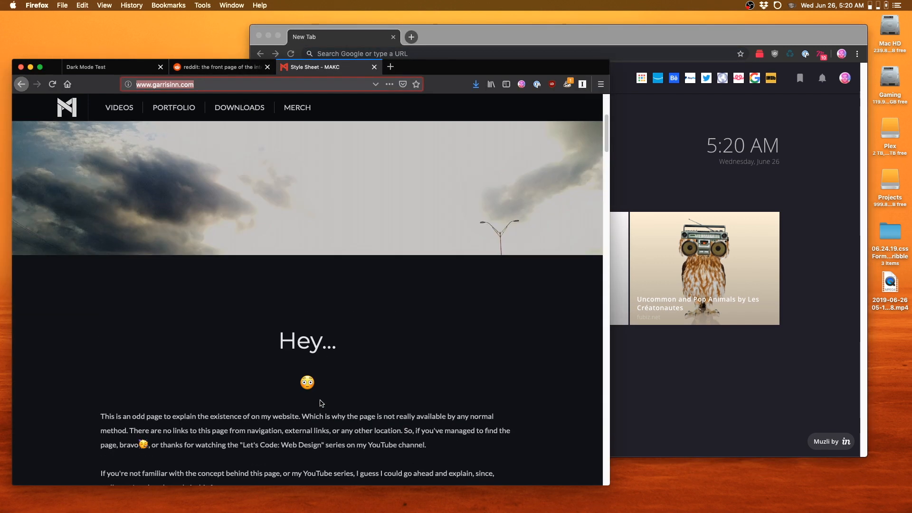
scroll("up", 3)
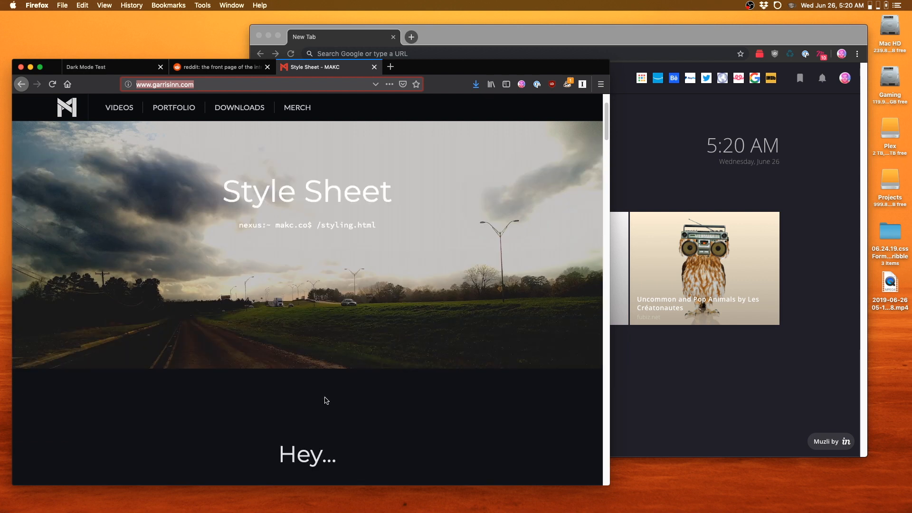
mouse_move(321, 110)
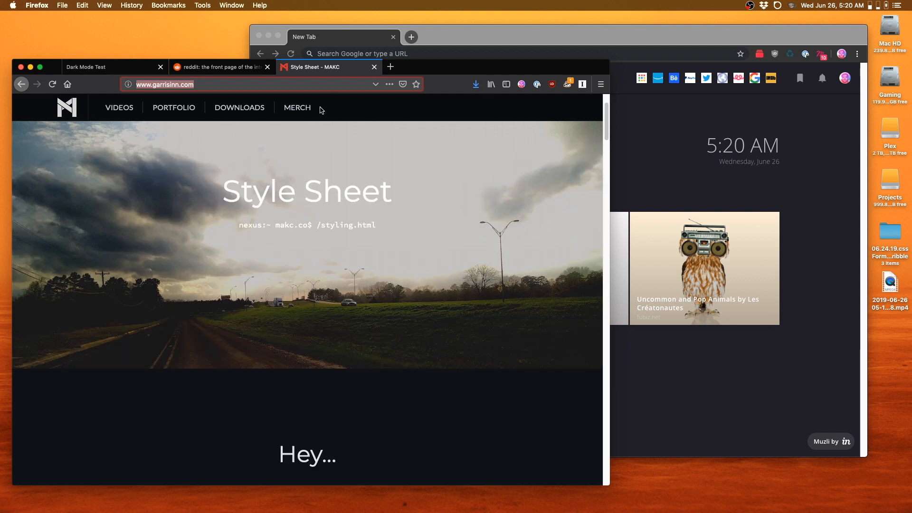
scroll("down", 3)
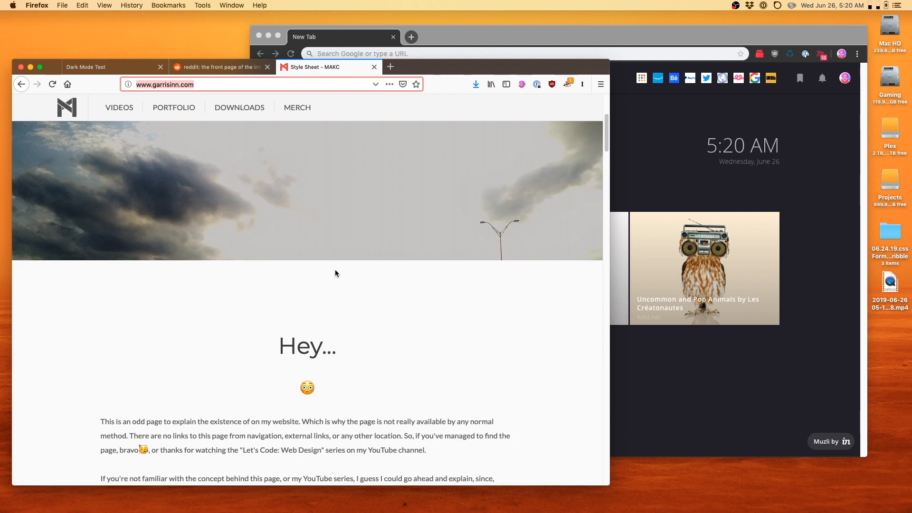
mouse_move(378, 272)
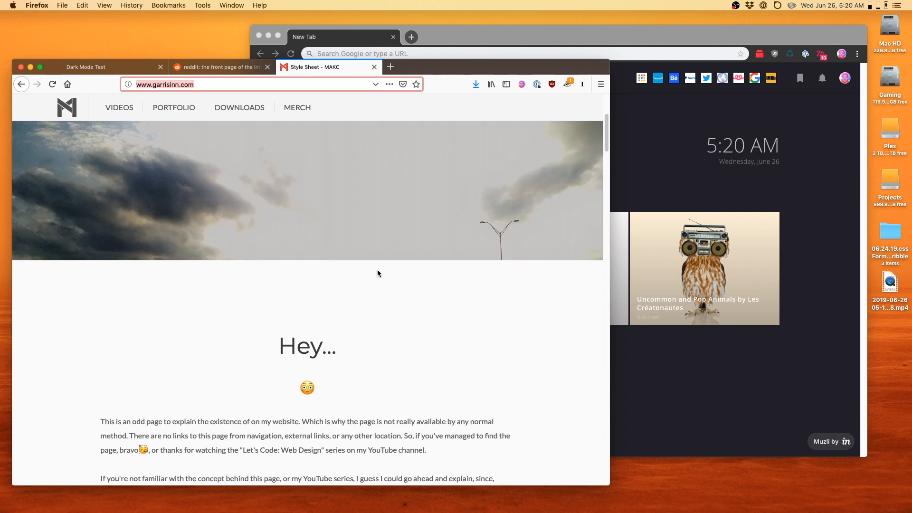
mouse_move(441, 158)
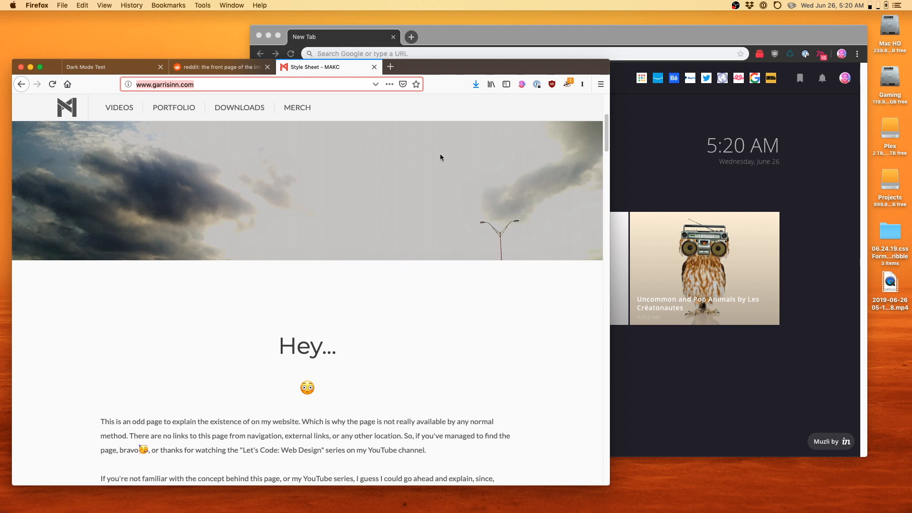
mouse_move(384, 173)
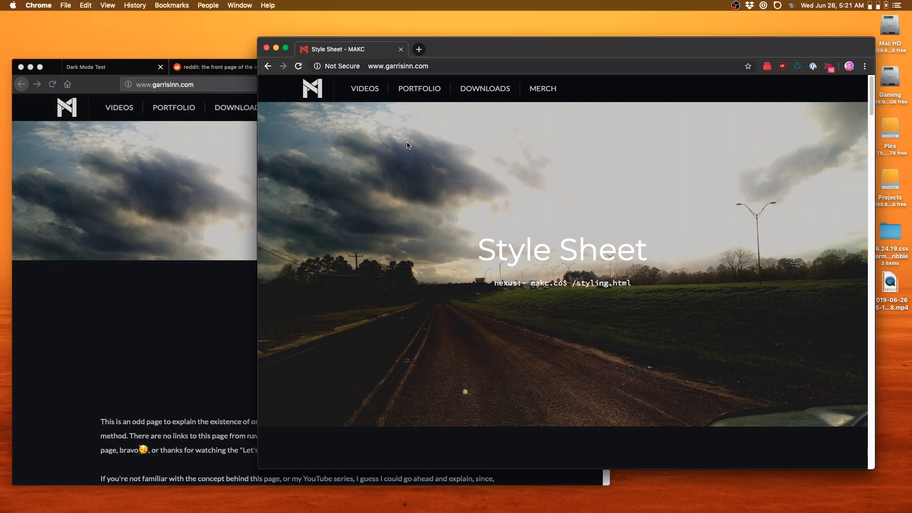
- Scroll the garrisinn.com page in Chrome, which stays dark, before returning to Atom
scroll("down", 3)
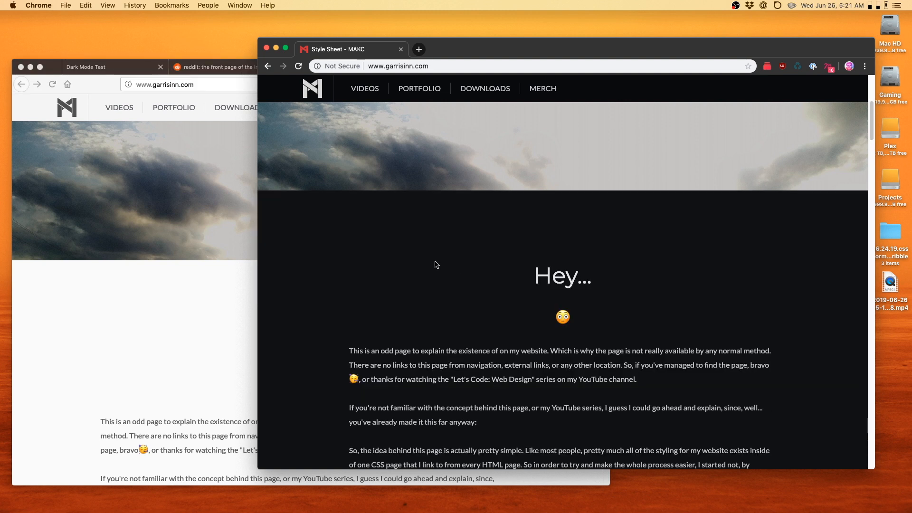
scroll("up", 3)
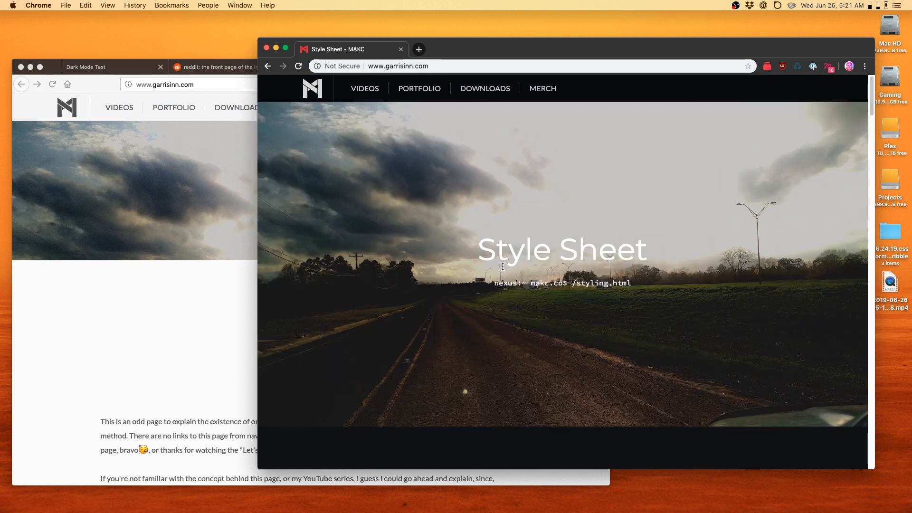
mouse_move(479, 260)
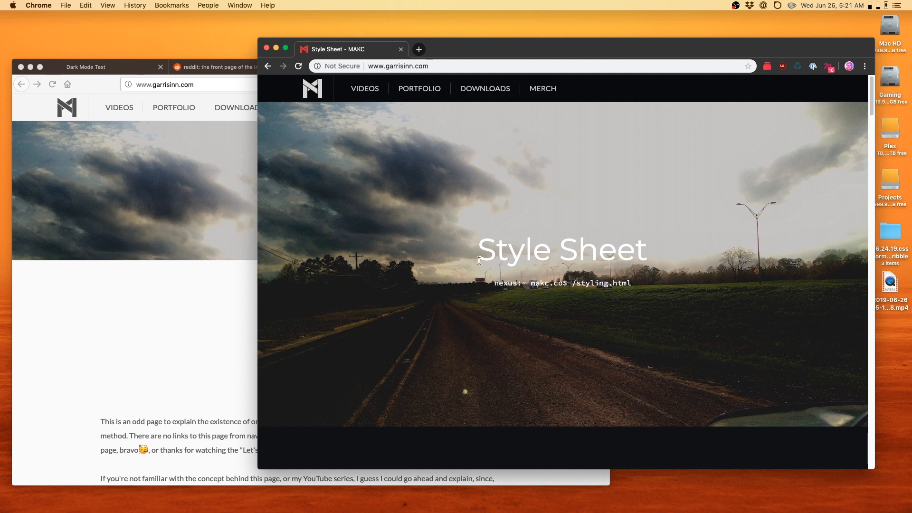
mouse_move(479, 246)
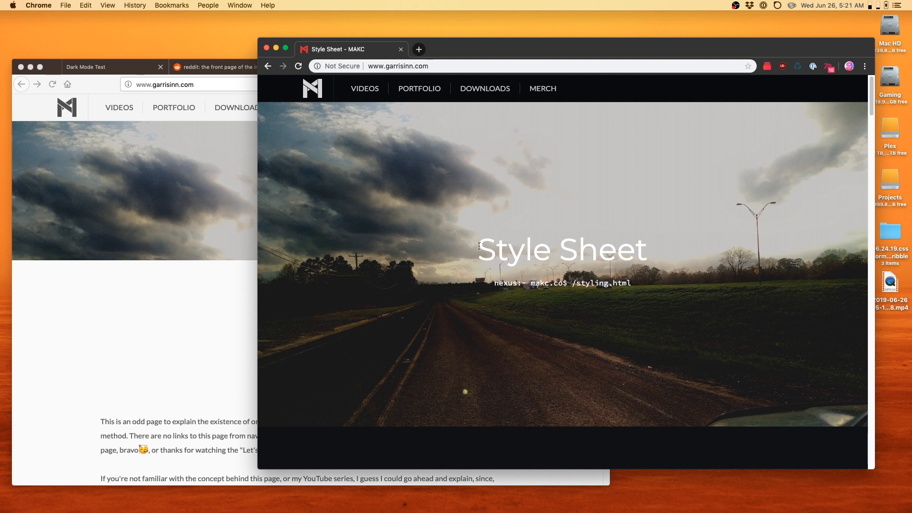
scroll("down", 3)
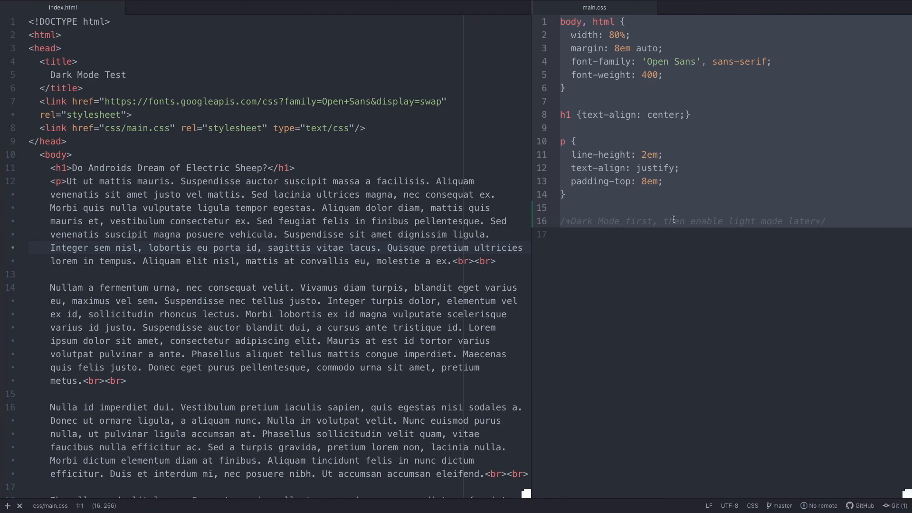
- Give body, html color #ddd and a dark #322-style background-color in main.css
left_click(687, 180)
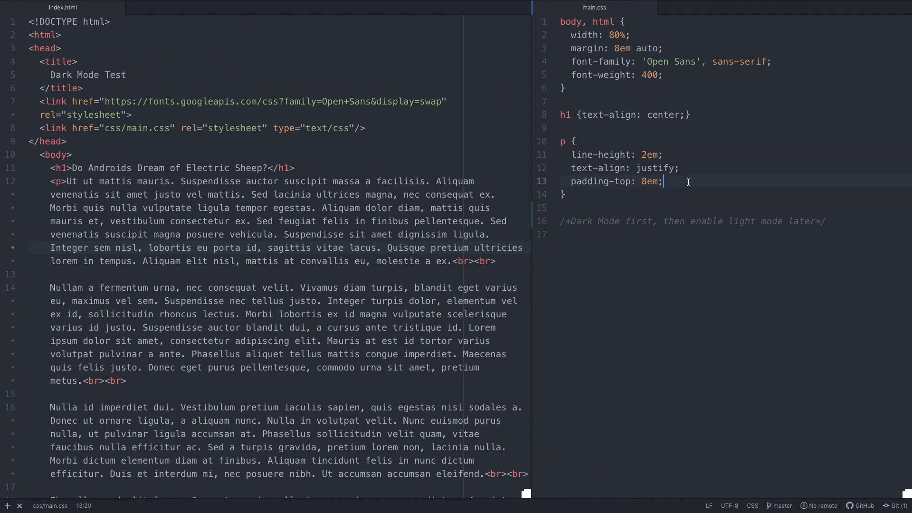
mouse_move(684, 74)
type("color:")
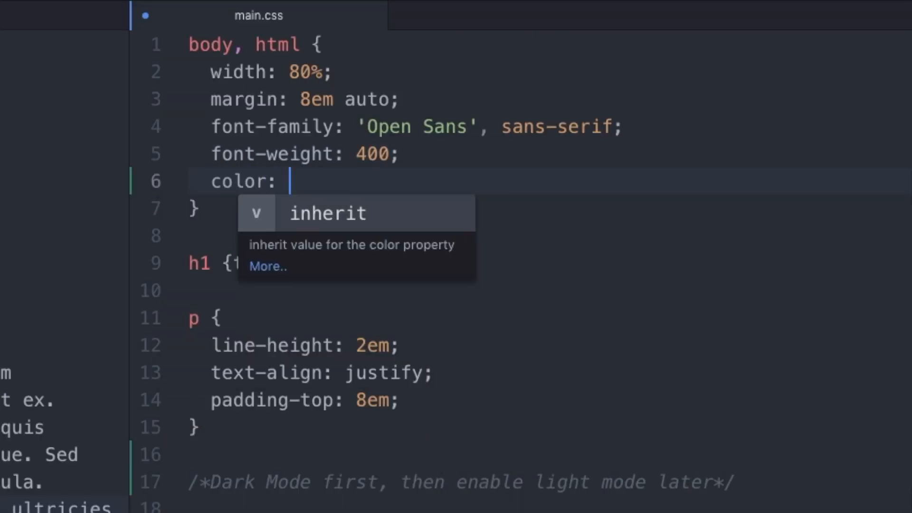
type("#")
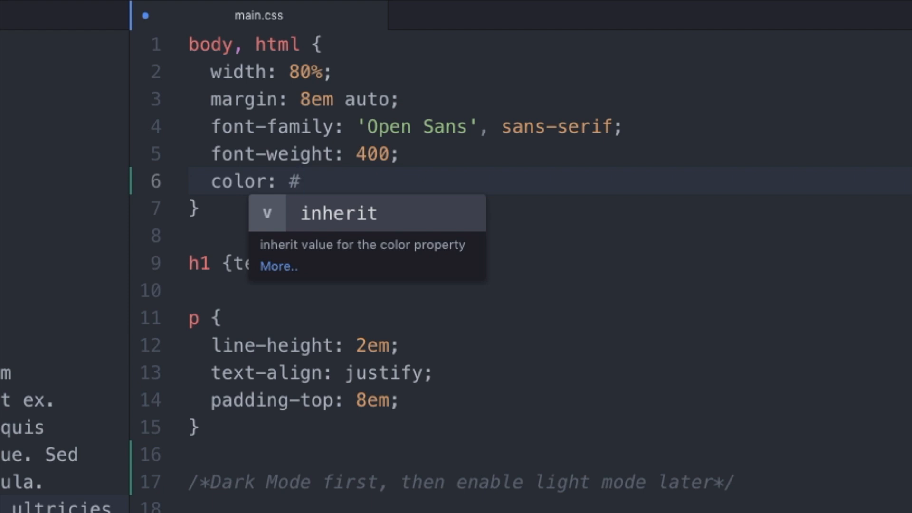
type("d")
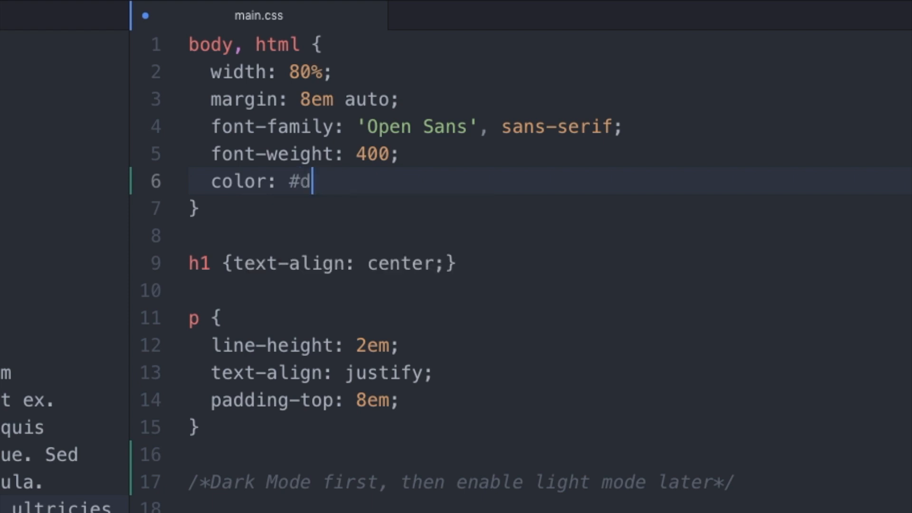
type("dd;")
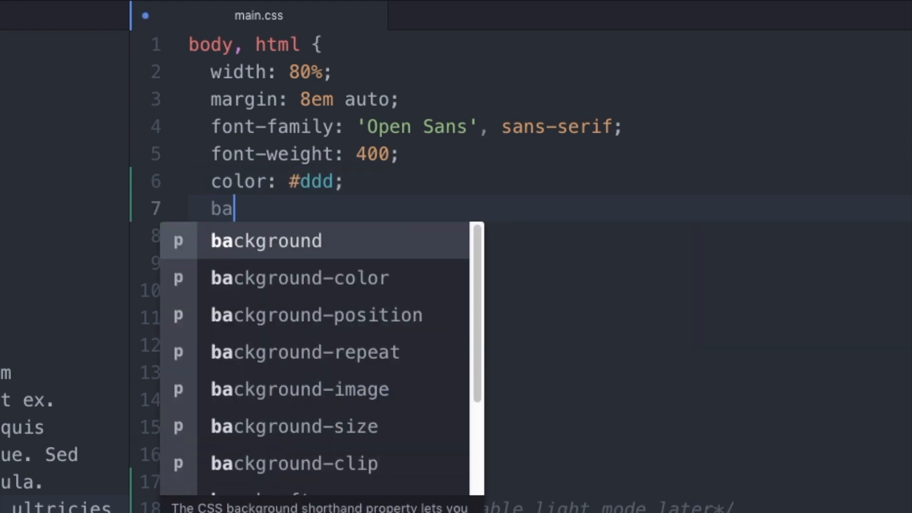
left_click(297, 278)
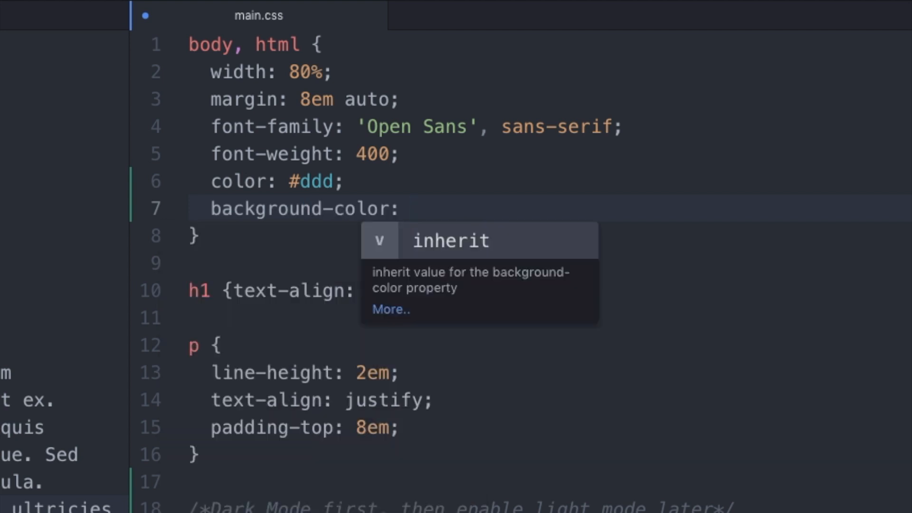
type("#333;")
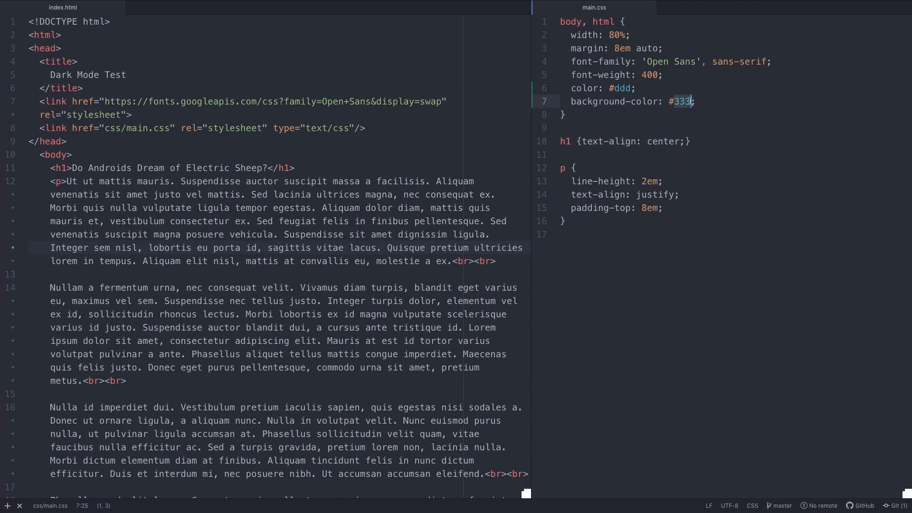
type("22")
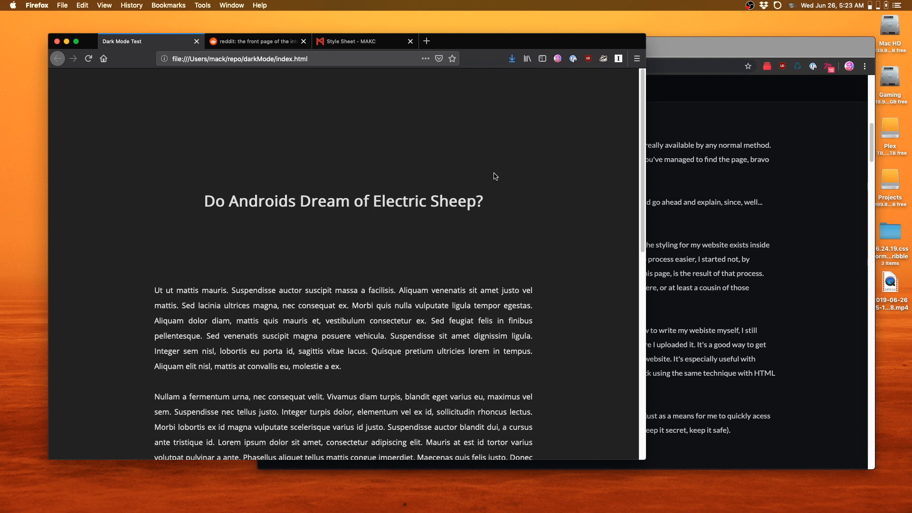
mouse_move(522, 128)
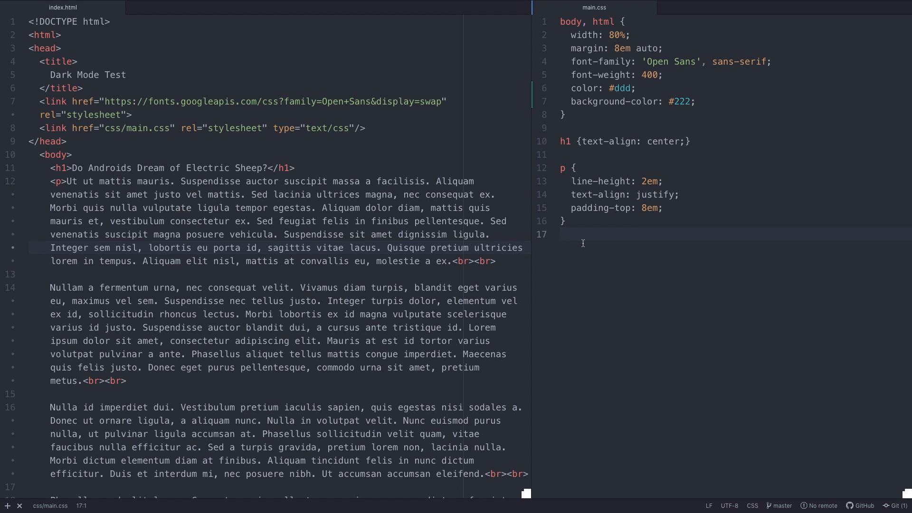
- Write <meta name="viewport" content="width=device-width, initial-scale=1.0"/> below the title in index.html
type("@")
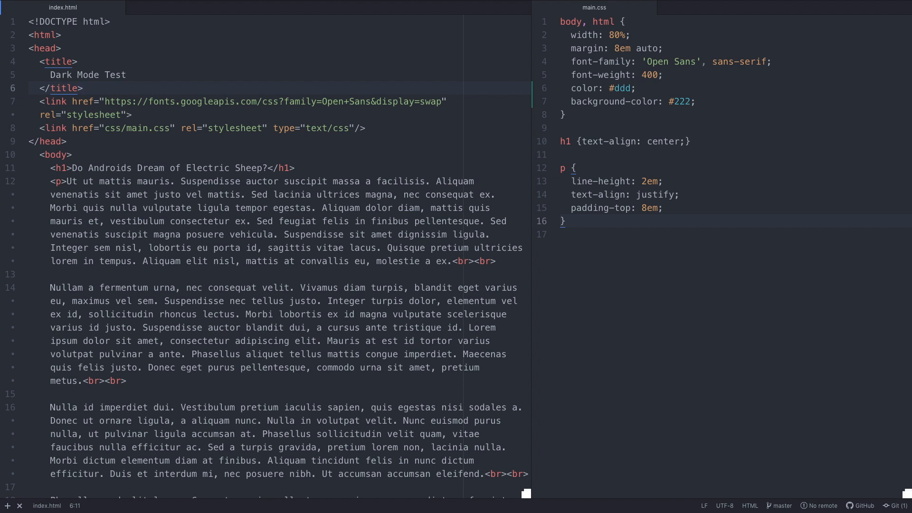
type("<me")
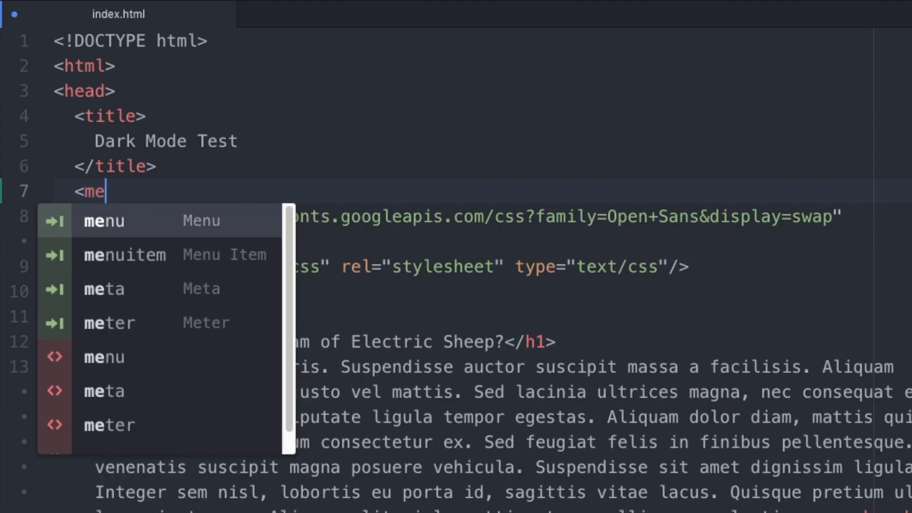
type("ta name=\"v")
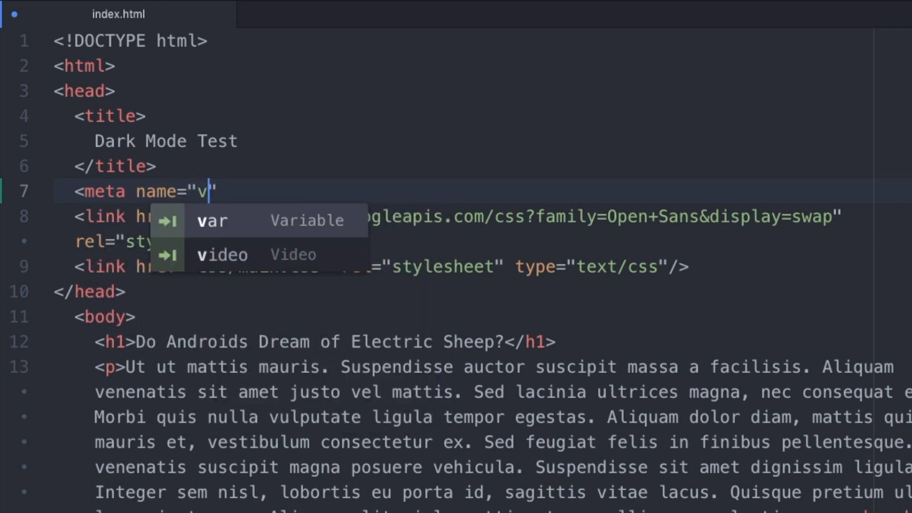
type("iewport")
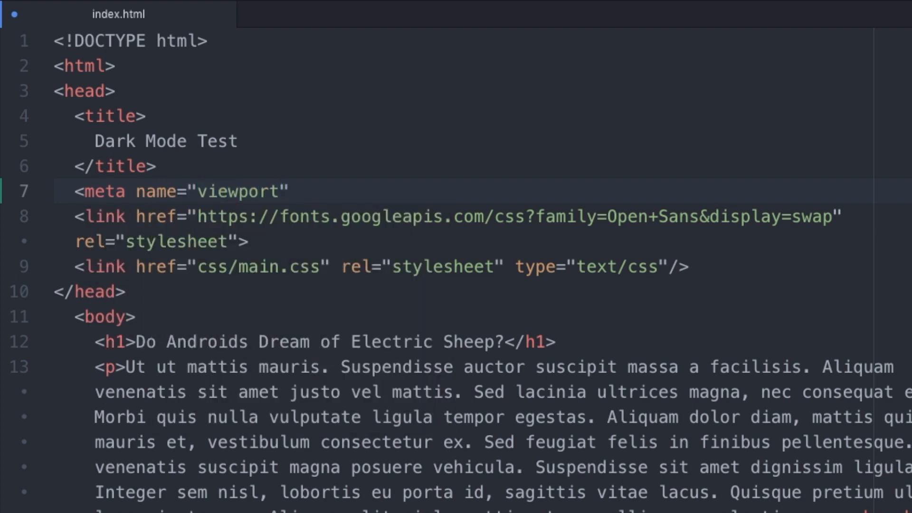
type("content=\"wid")
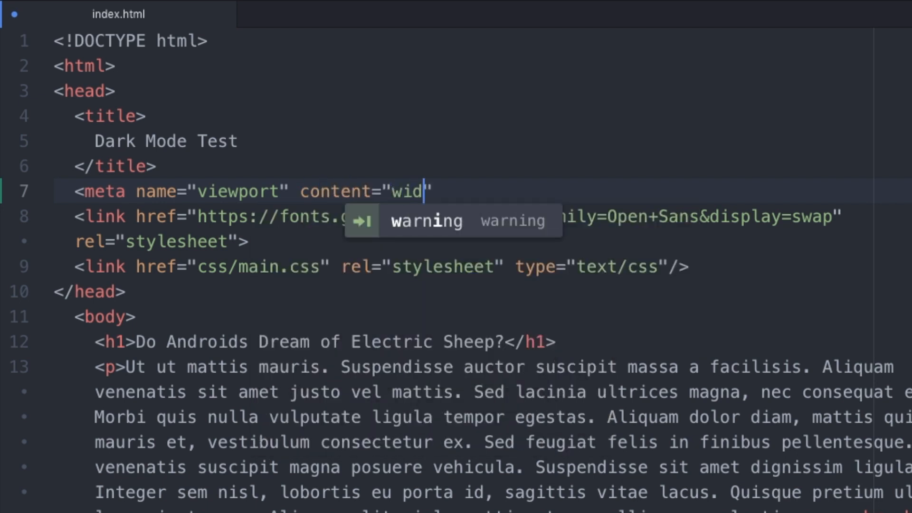
type("th=device")
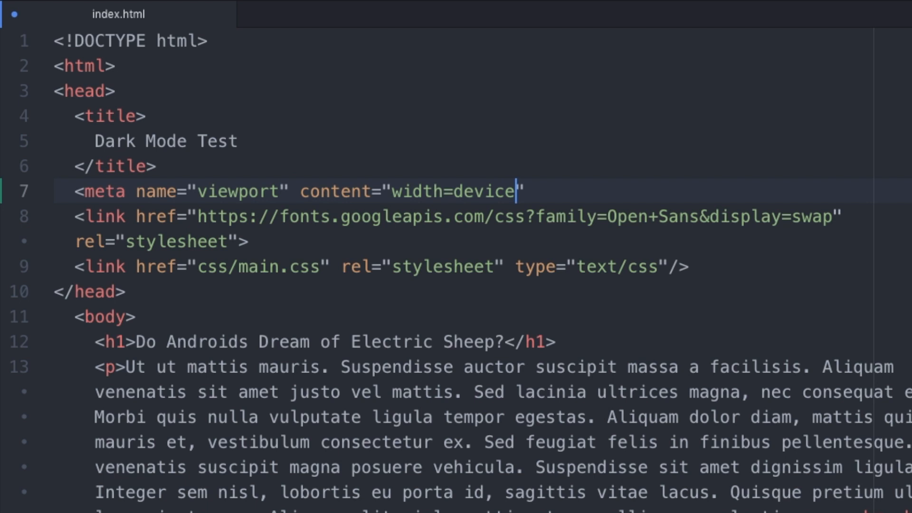
type("-width")
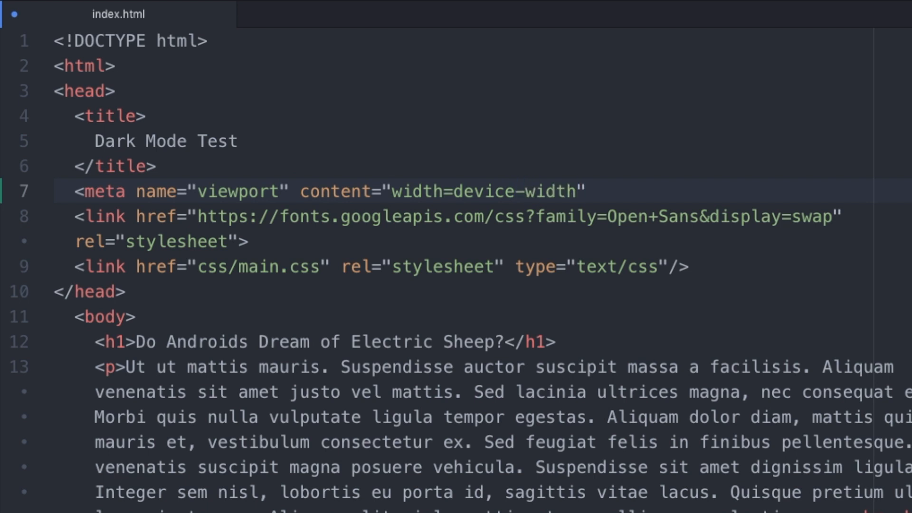
type(",")
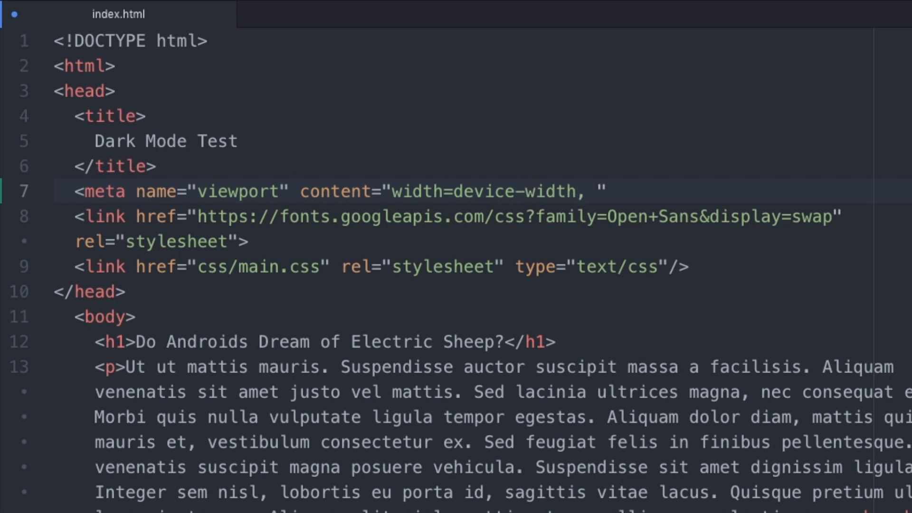
type("initi")
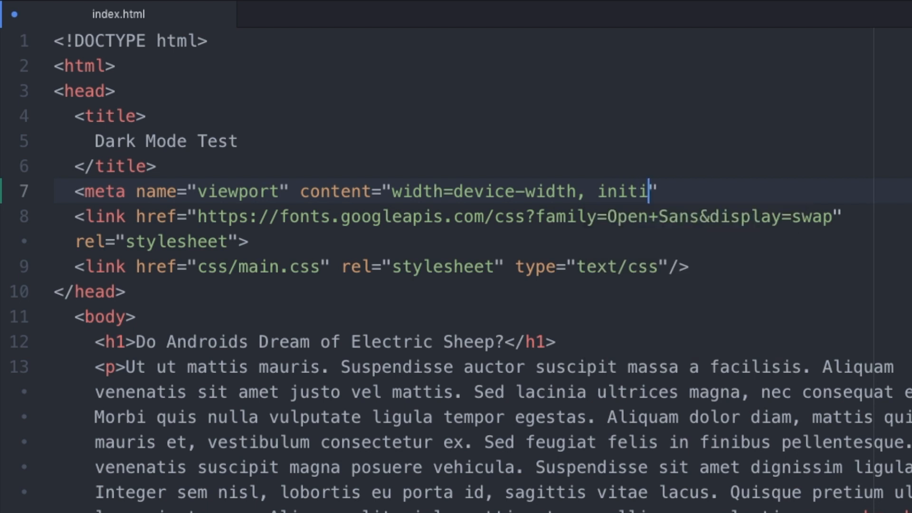
type("al-")
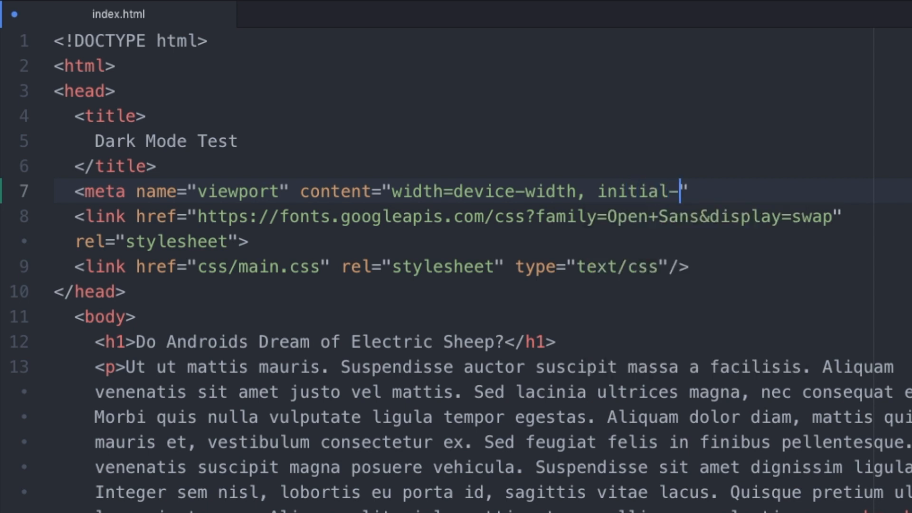
type("scale=1.0")
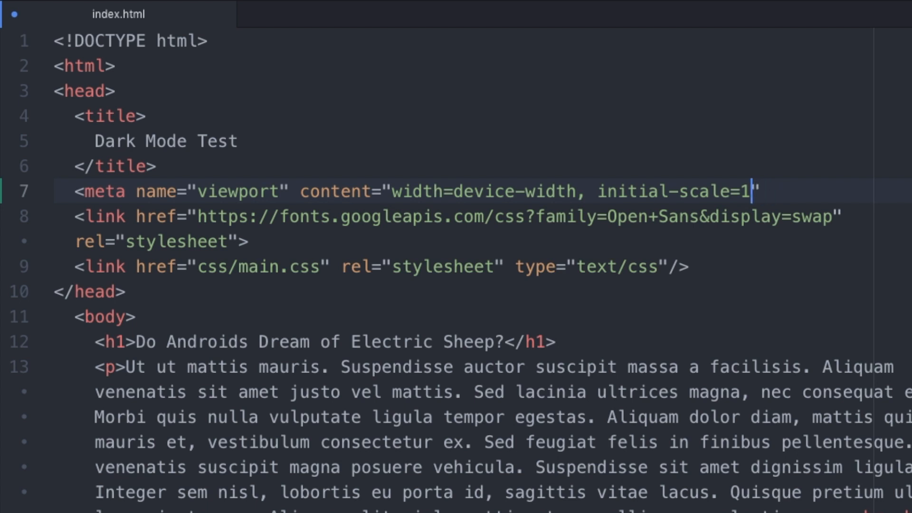
type(".0")
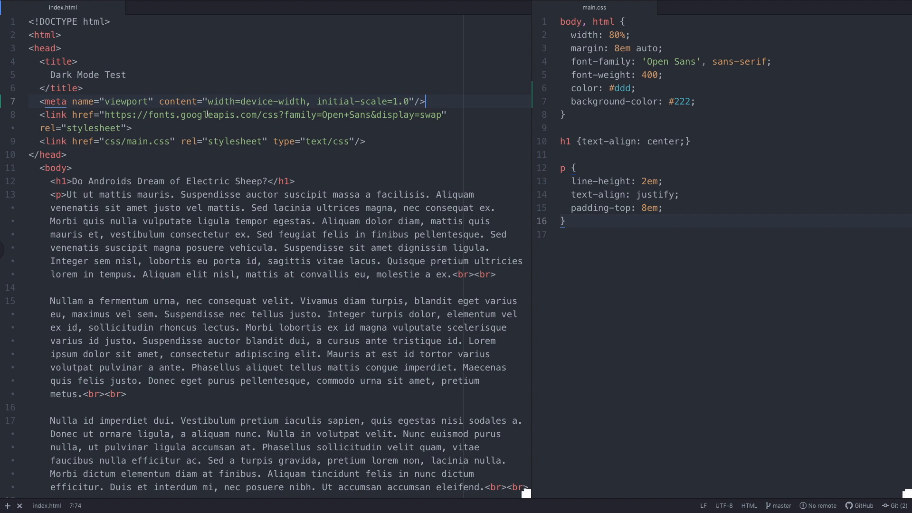
left_click(190, 100)
type("@media")
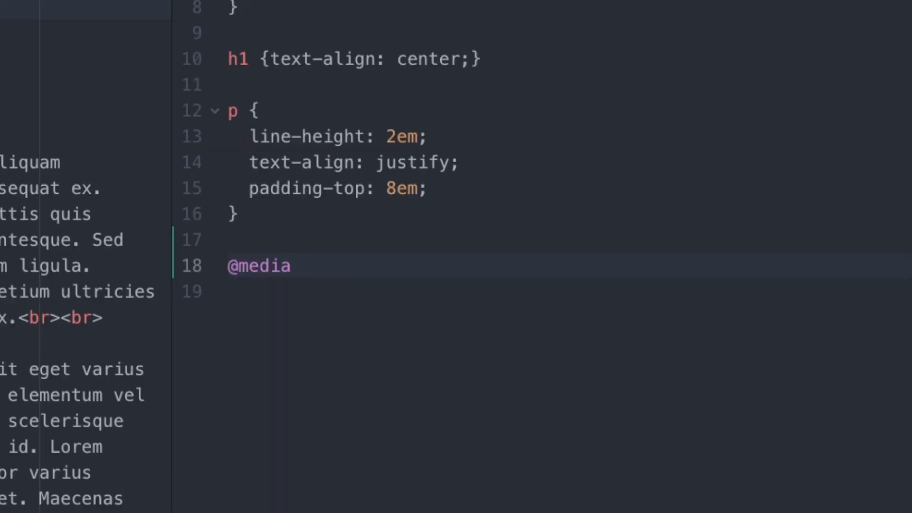
type("(")
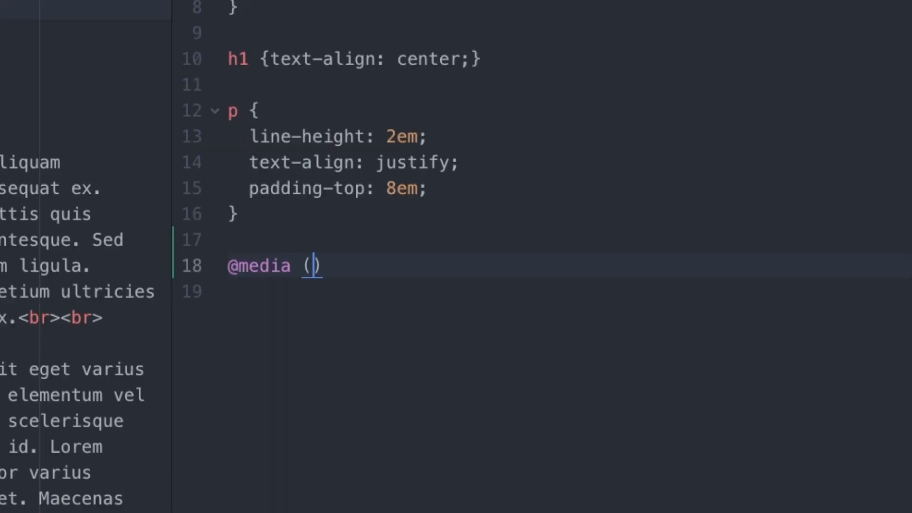
type("preferes")
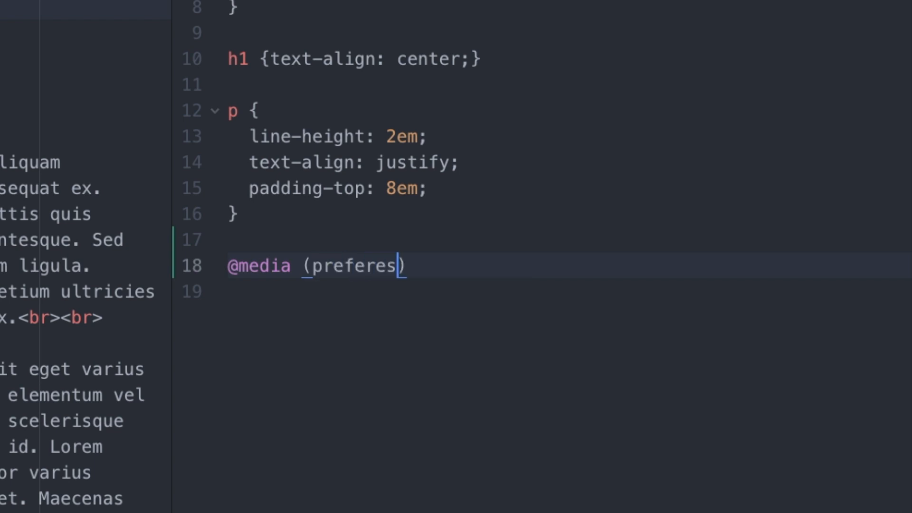
type("s-color-scheme:")
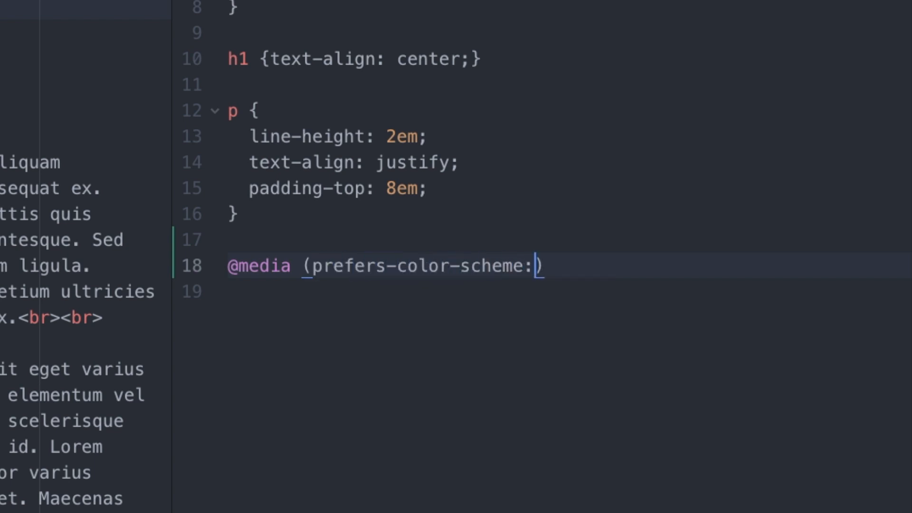
type("light)")
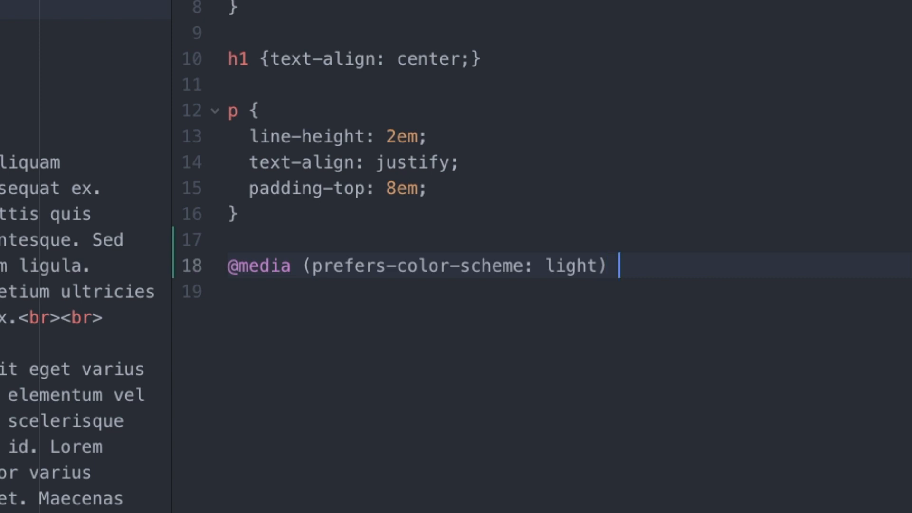
type("()")
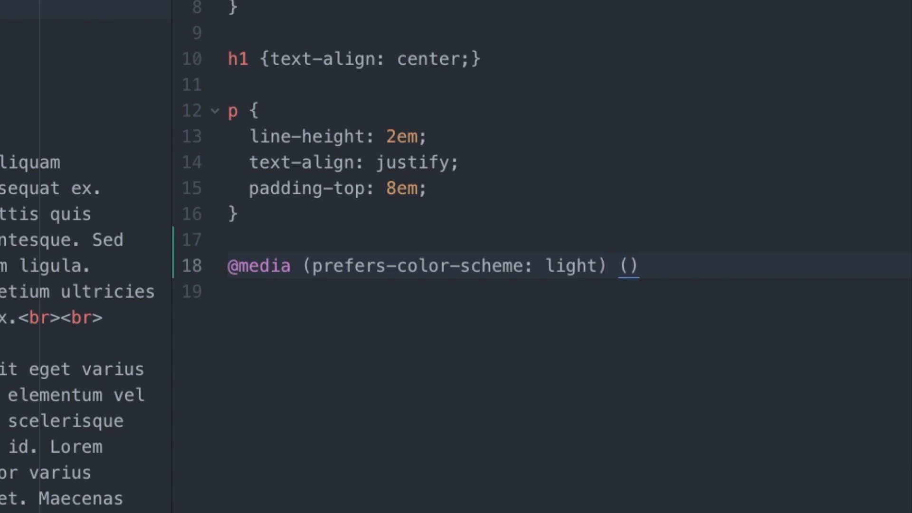
type("{}")
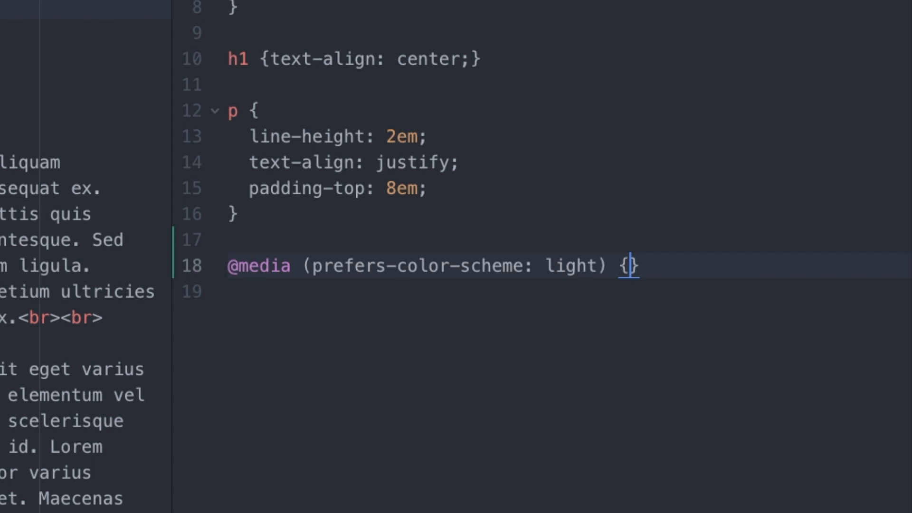
key("Enter")
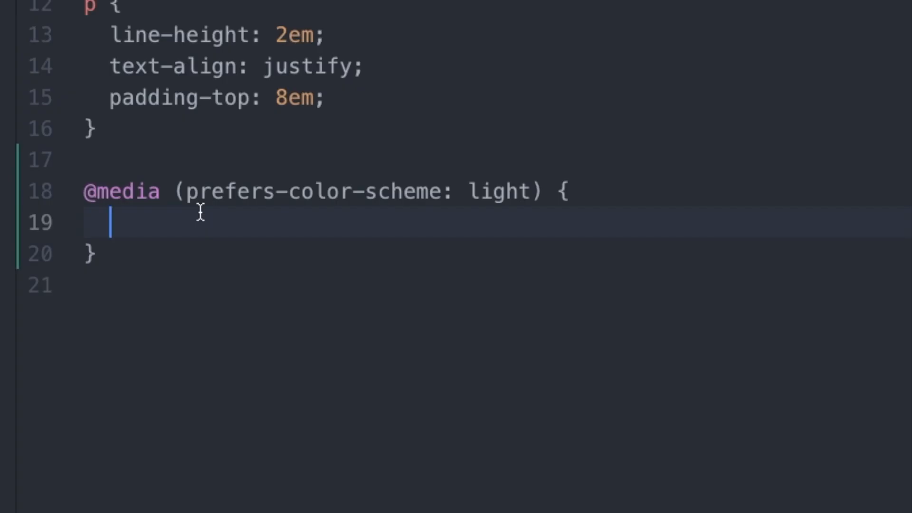
- Inside the light query, give body, html background-color #eee and start a color declaration
type("body,")
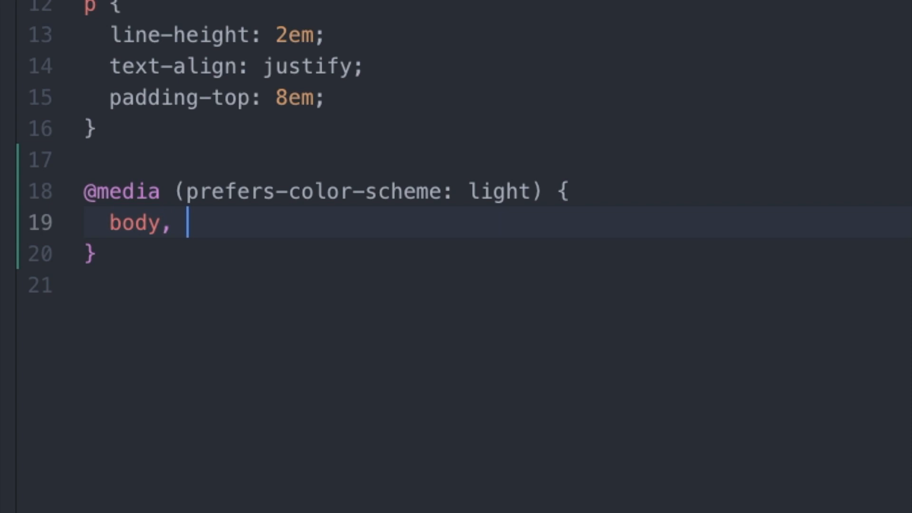
type("html {")
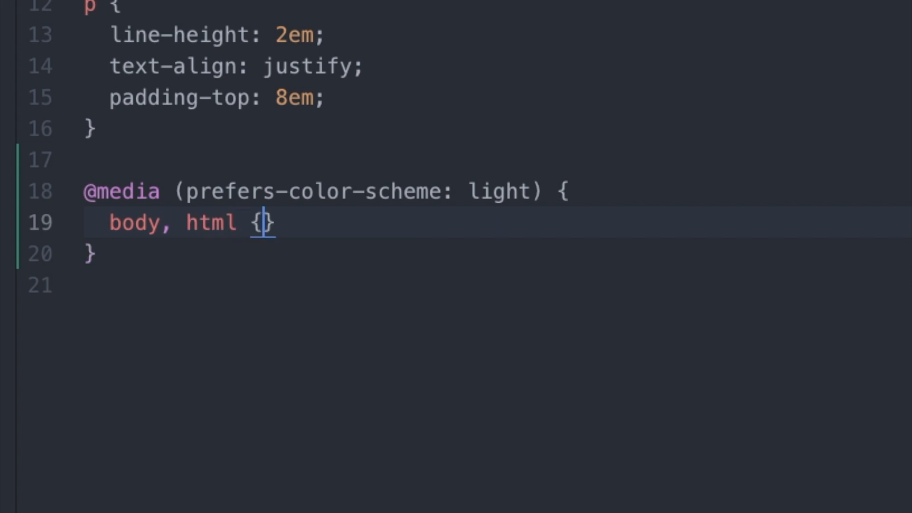
type("backg")
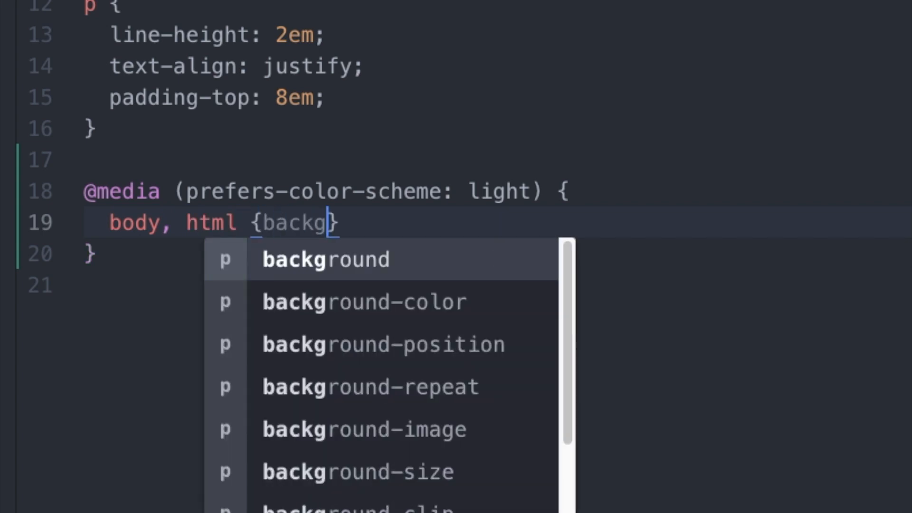
key("BackSpace")
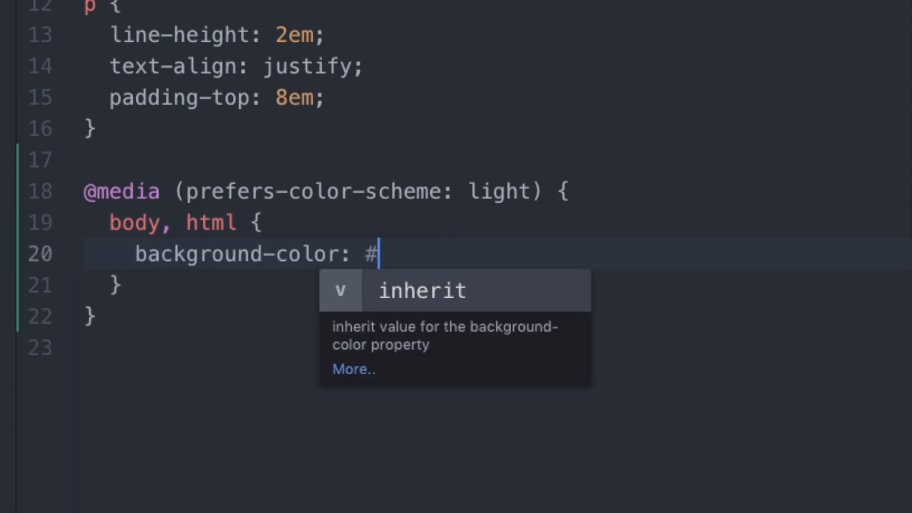
type("ddd;")
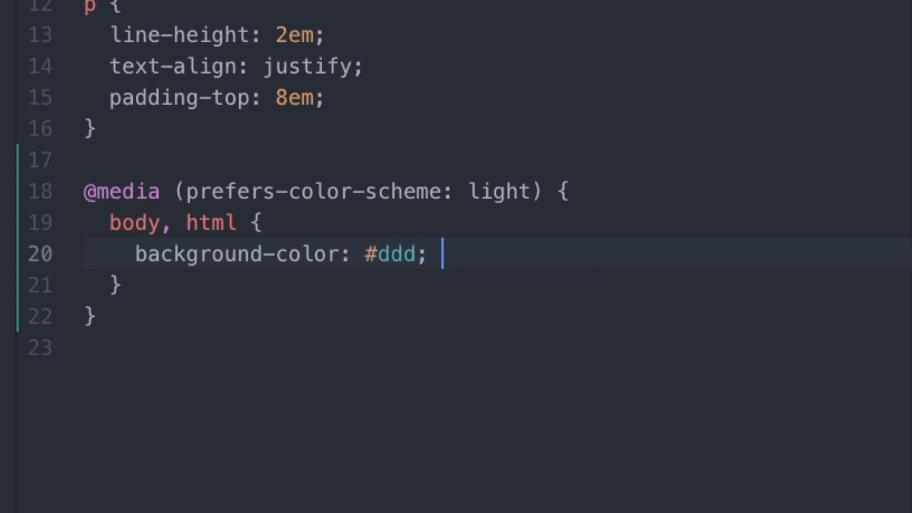
type("eee")
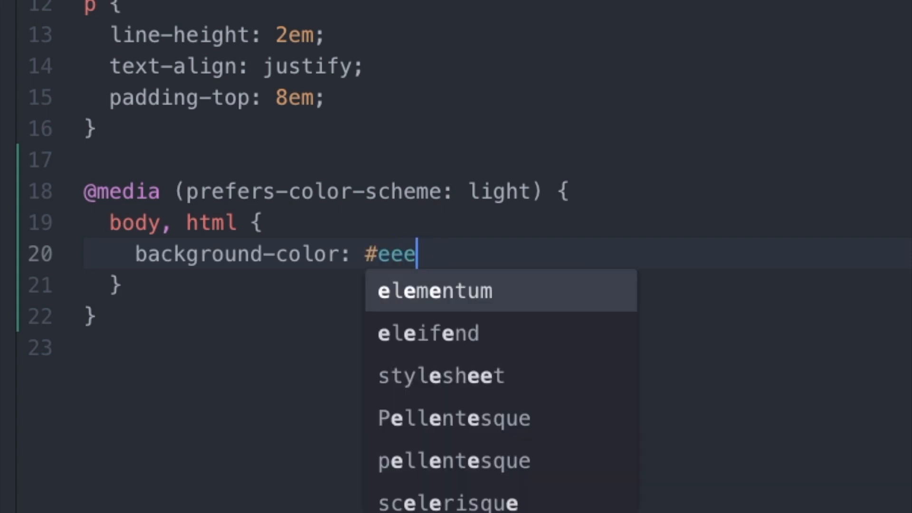
key("Enter")
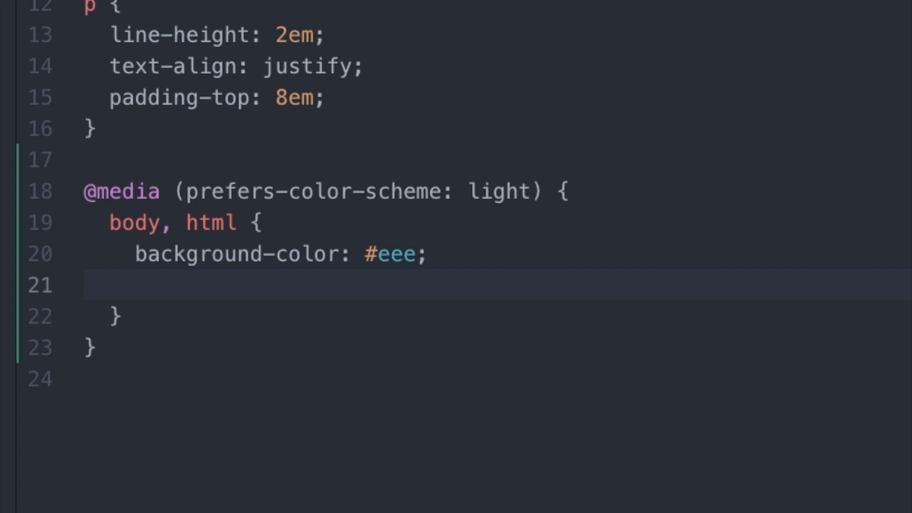
type("color:")
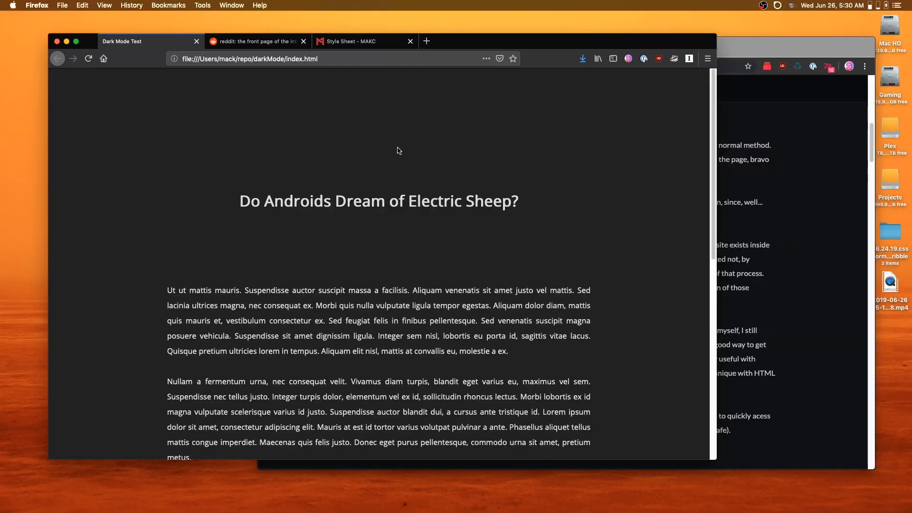
mouse_move(625, 373)
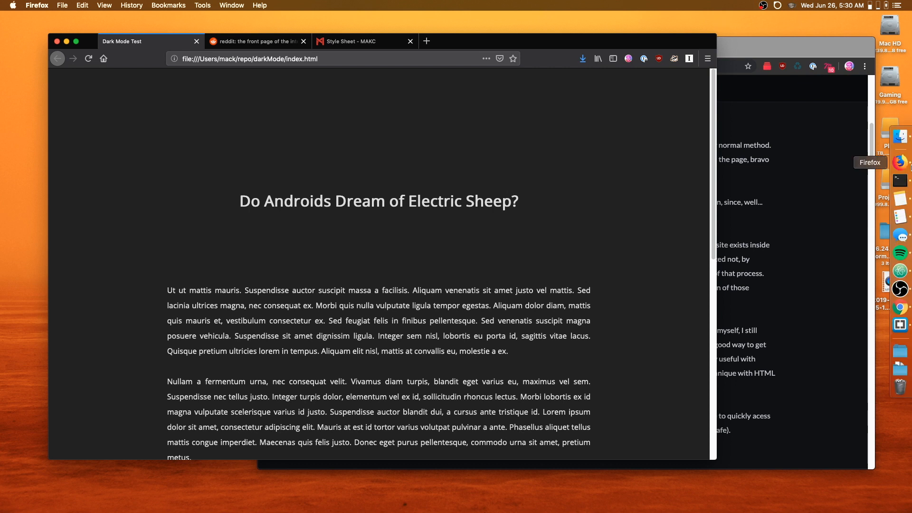
- Switch macOS appearance to Light so Firefox's Dark Mode Test page renders light grey
left_click(897, 136)
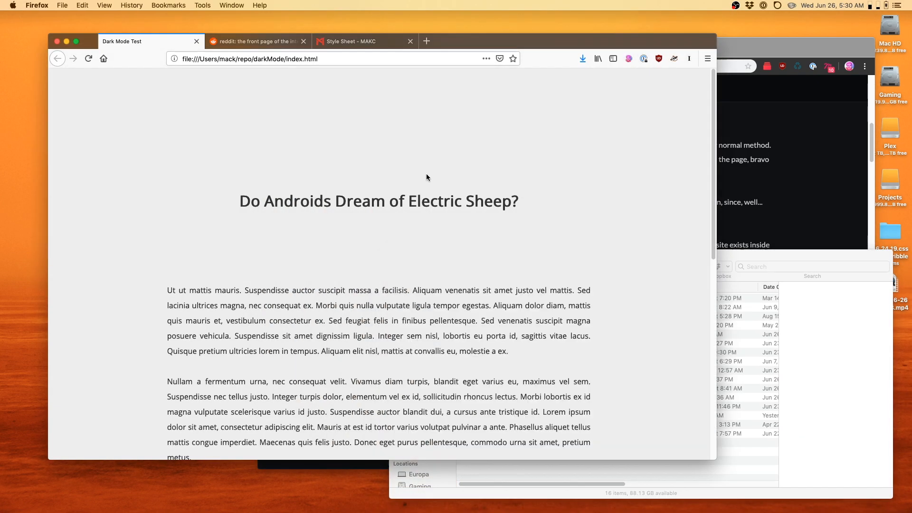
mouse_move(321, 251)
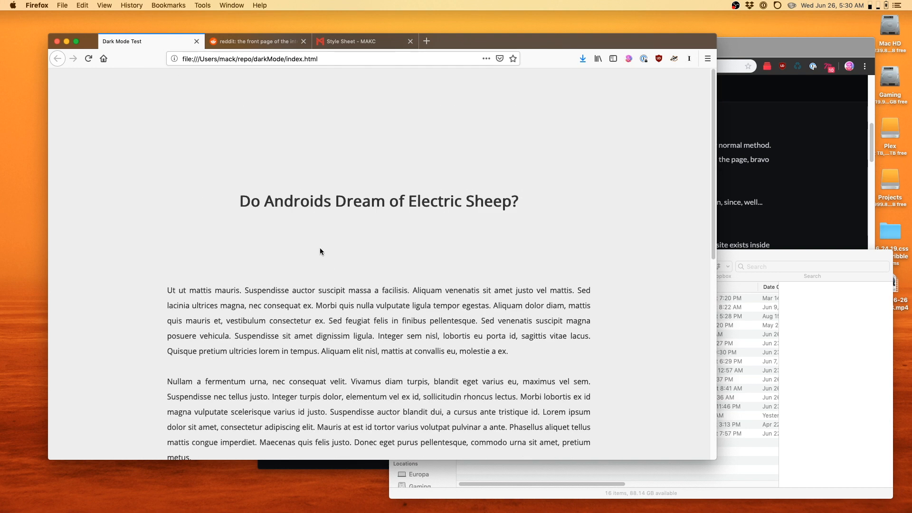
mouse_move(372, 242)
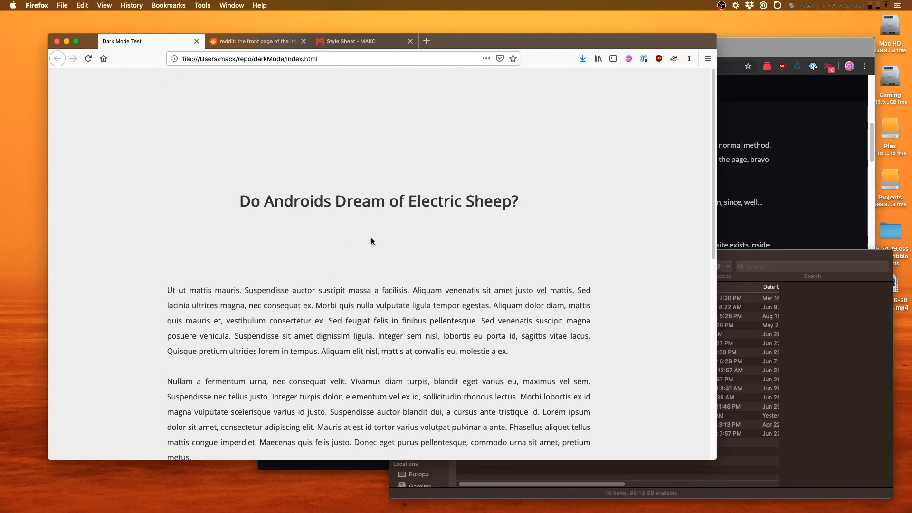
left_click(688, 59)
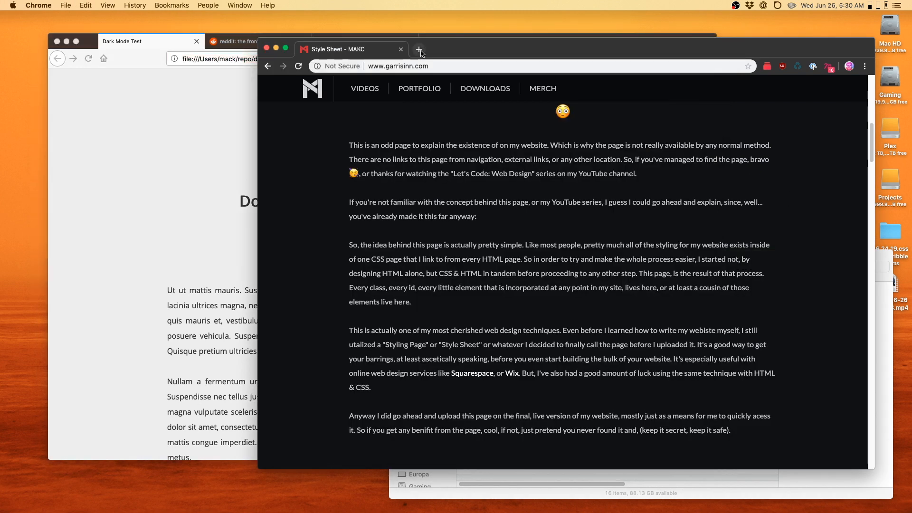
- Open the Dark Mode Test page in a new Chrome tab and dismiss the Translate popup
left_click(420, 49)
type("/Users/mack/repo/darkMode/index.html")
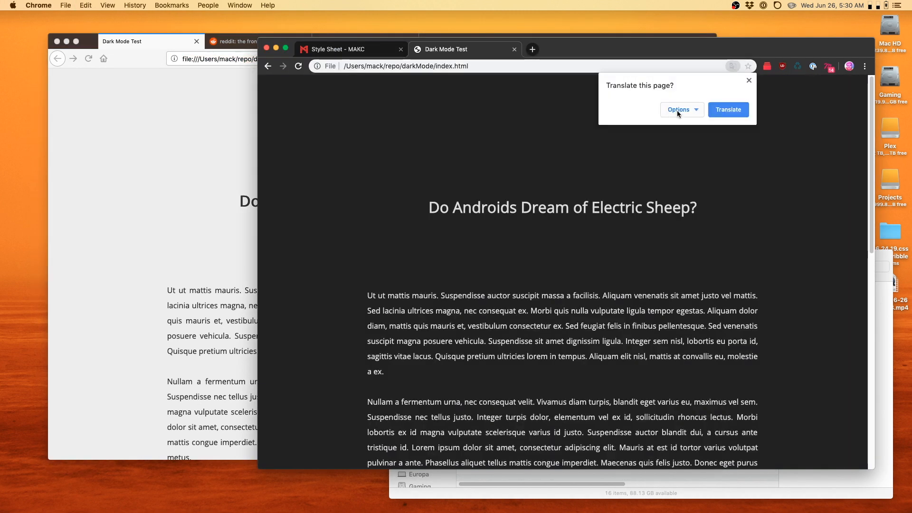
left_click(749, 79)
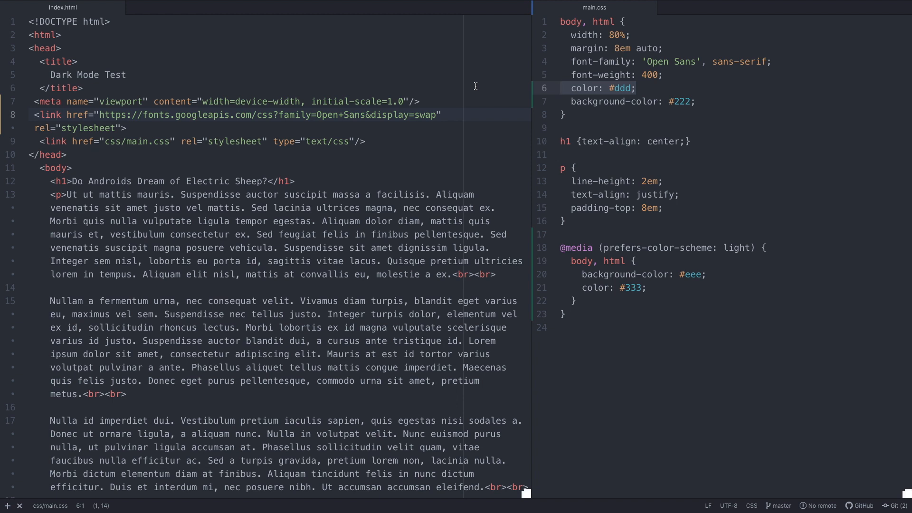
left_click(641, 88)
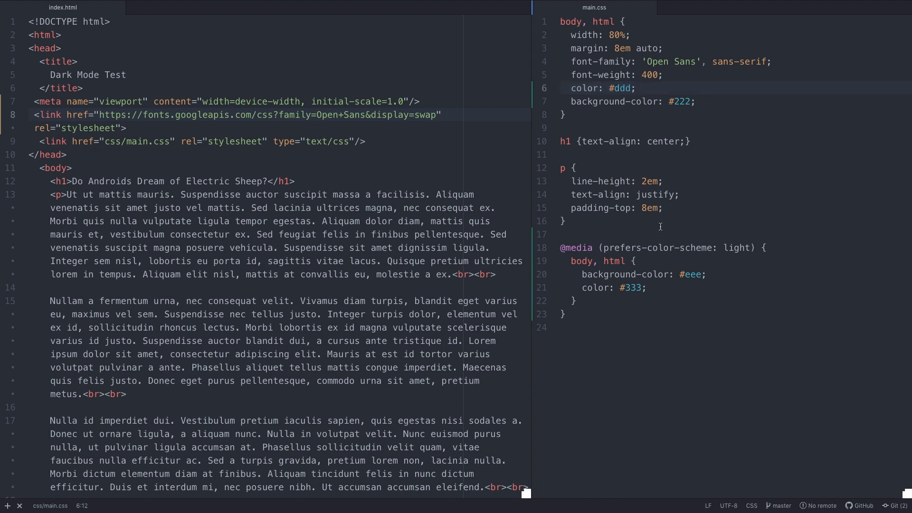
left_click(568, 247)
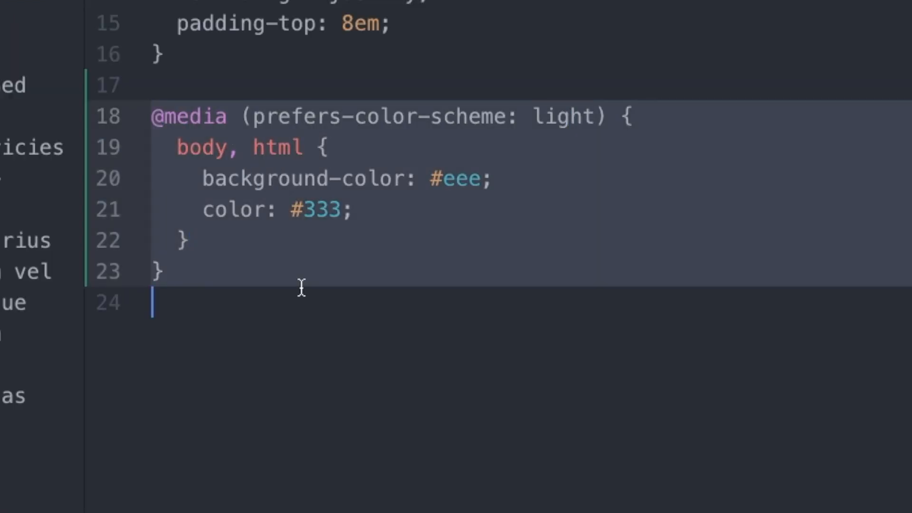
left_click(162, 272)
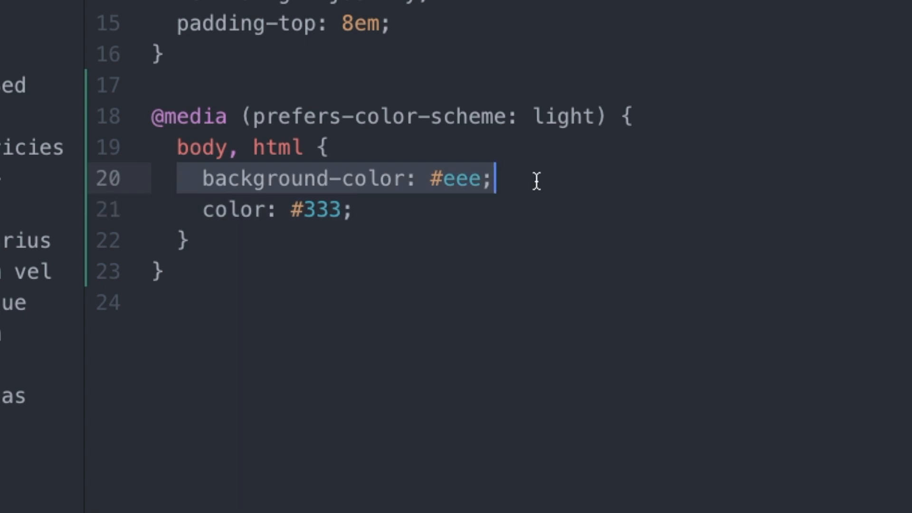
left_click(340, 209)
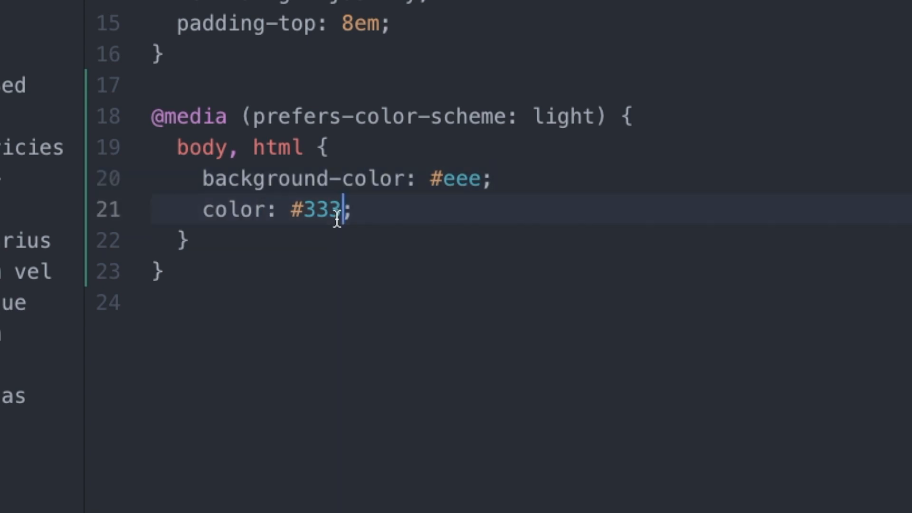
double_click(321, 210)
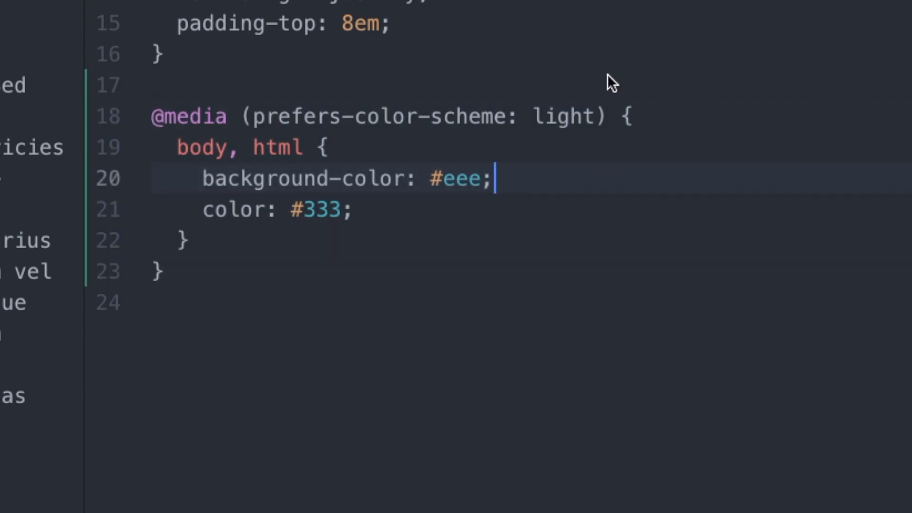
left_click(317, 115)
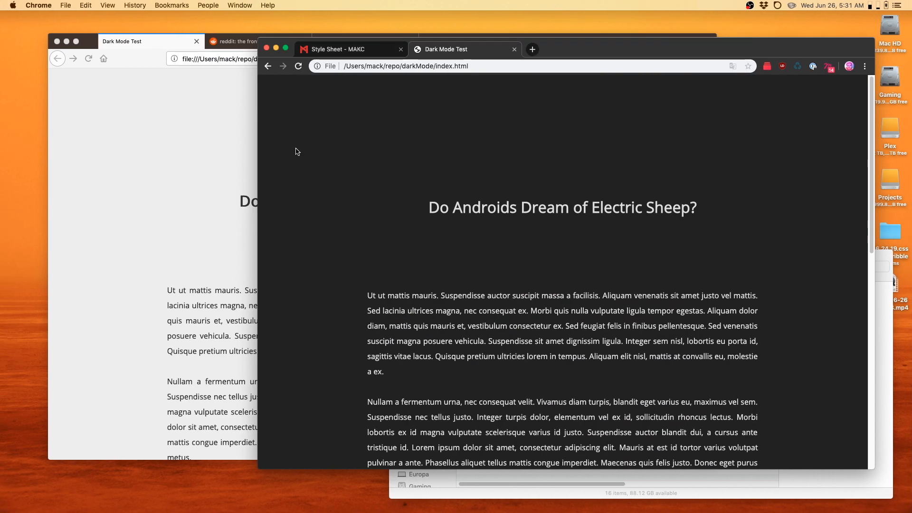
key("Cmd+Q")
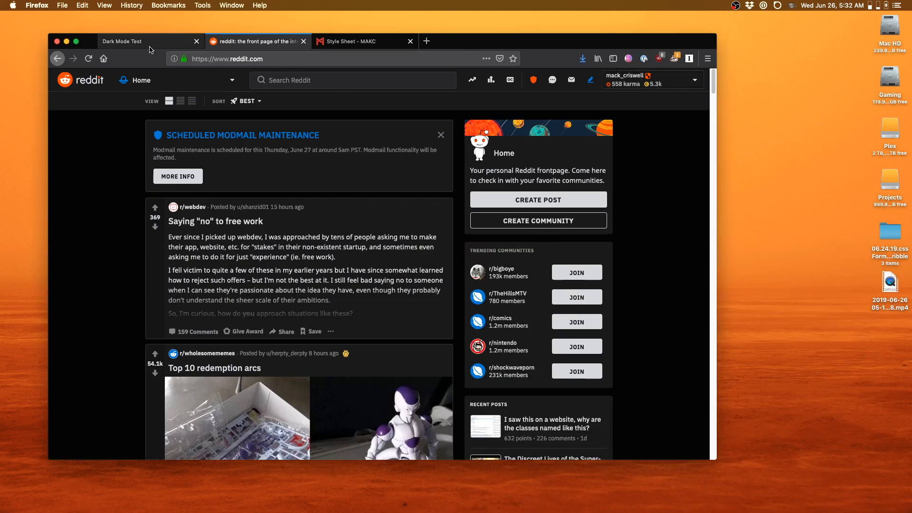
- Switch to the Style Sheet - MAKC tab in Firefox and scroll its dark-styled page
left_click(361, 41)
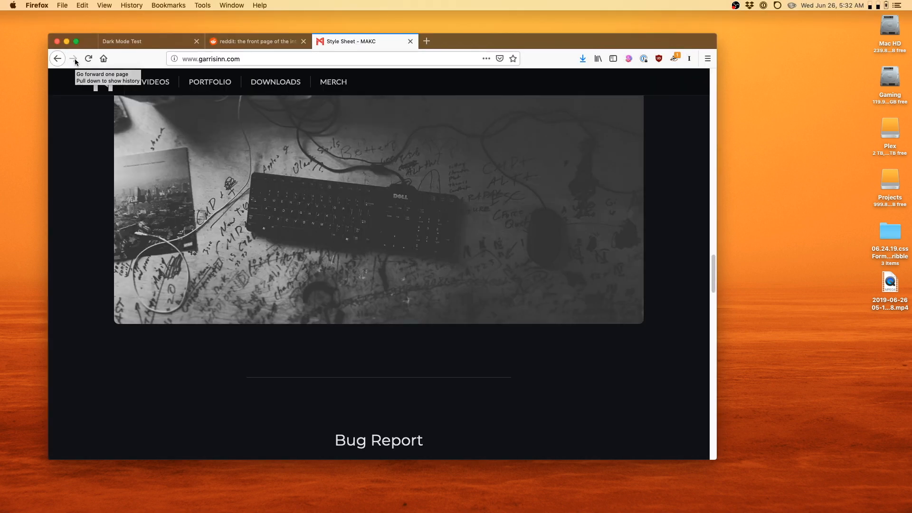
scroll("down", 3)
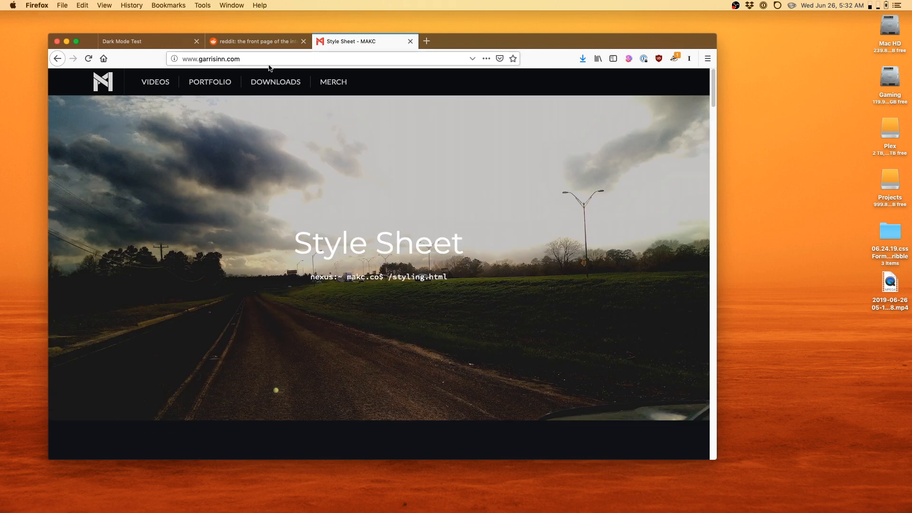
scroll("down", 3)
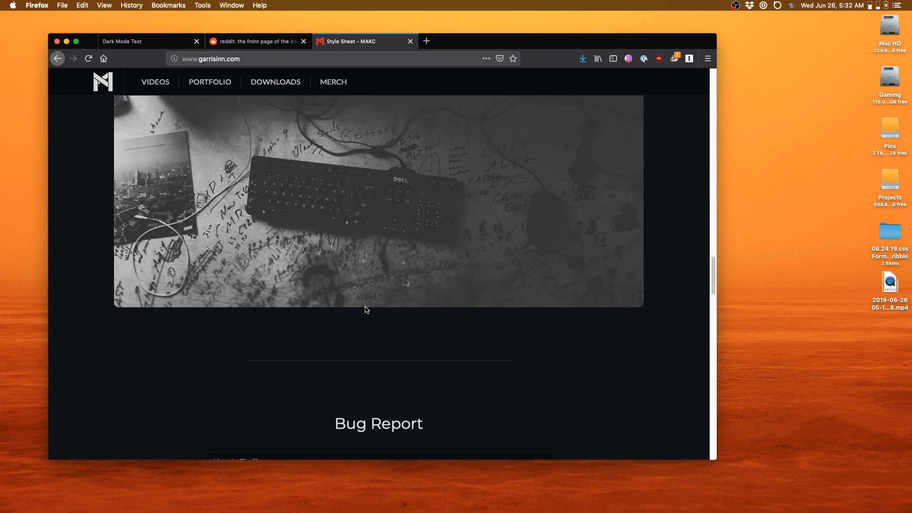